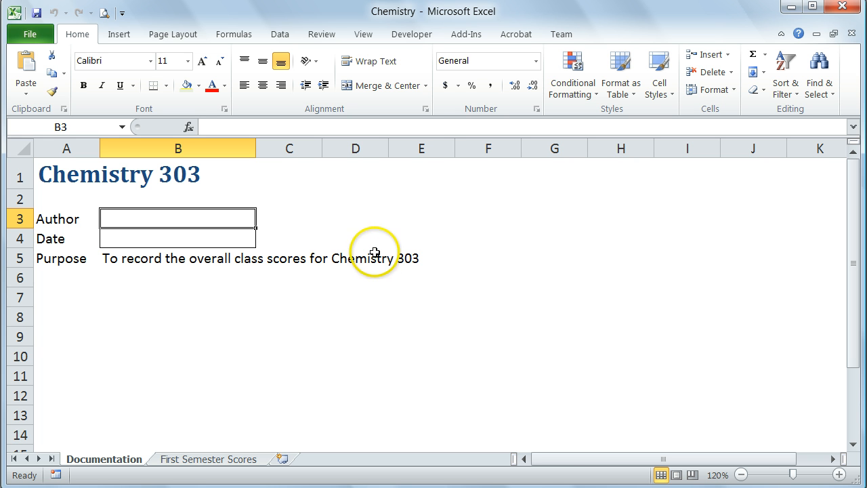
mouse_move(265, 261)
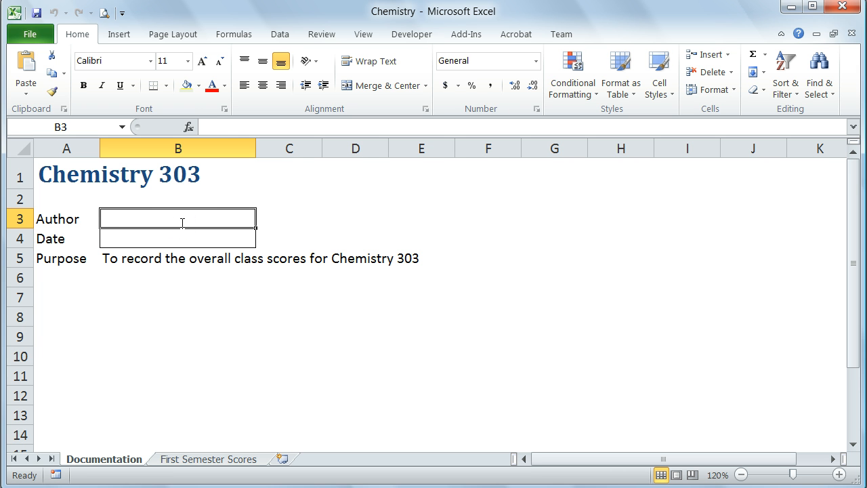
type("Anna Stirling")
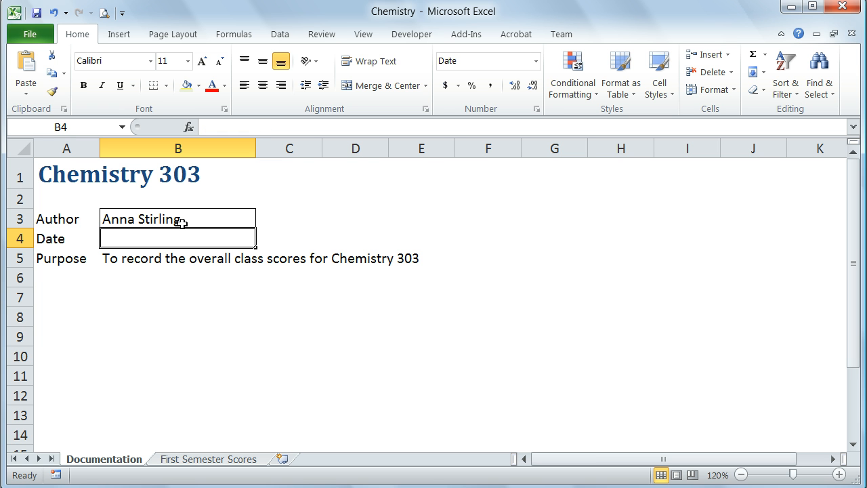
type("Sept. 21,")
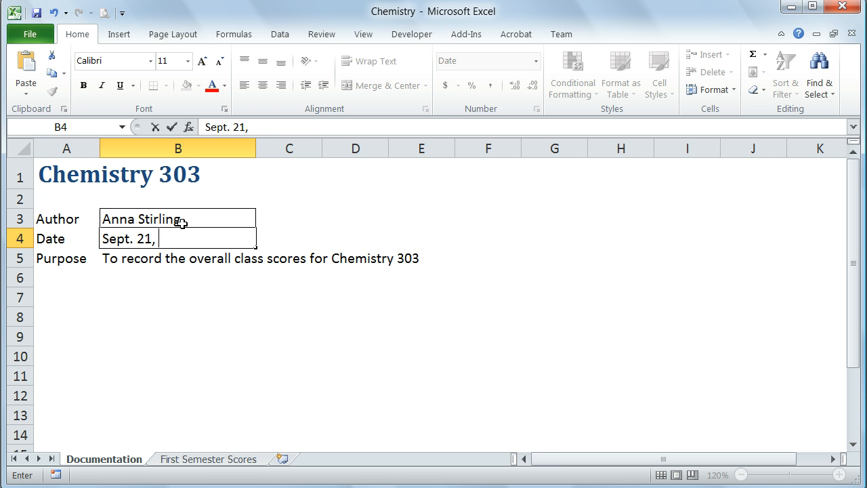
type("2012")
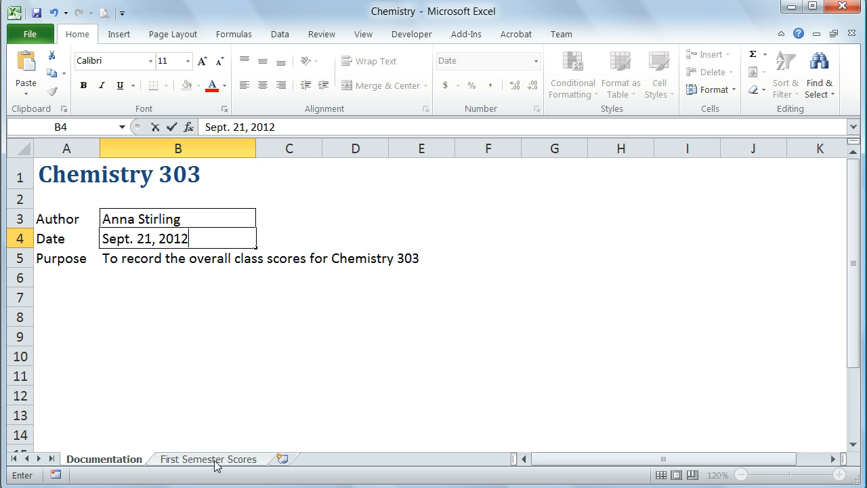
Go to the First Semester Scores sheet and select F17, the first Overall score cell
left_click(209, 458)
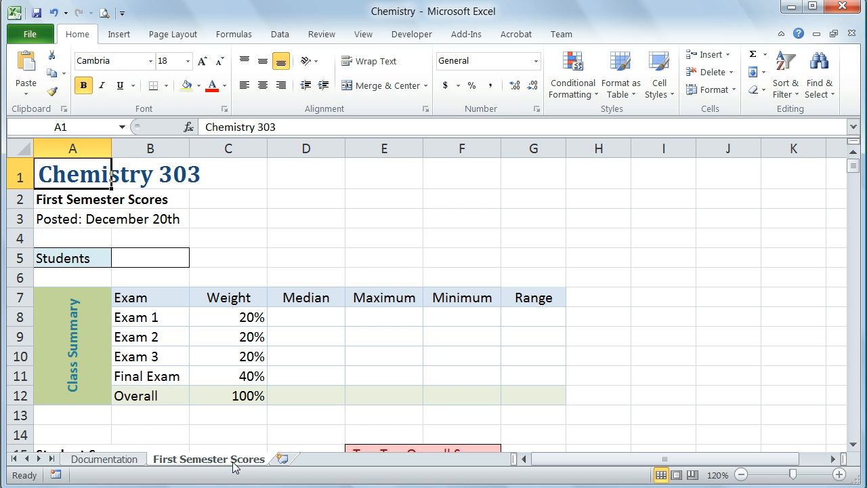
mouse_move(363, 249)
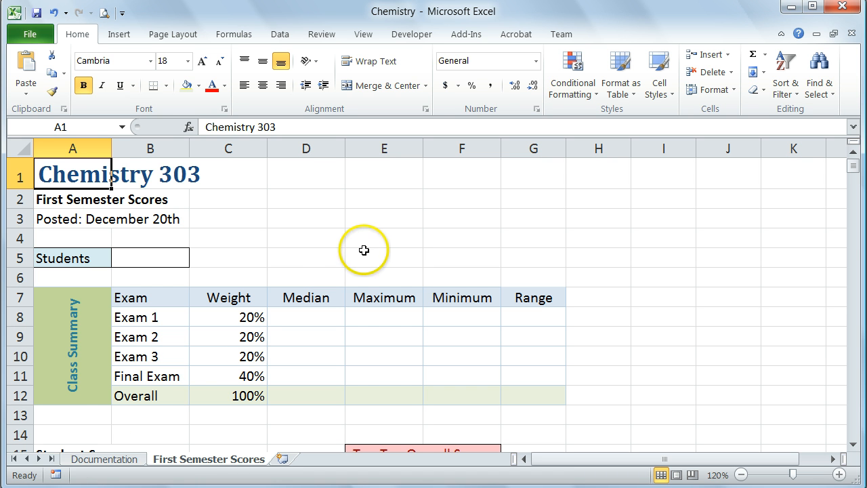
scroll("down", 3)
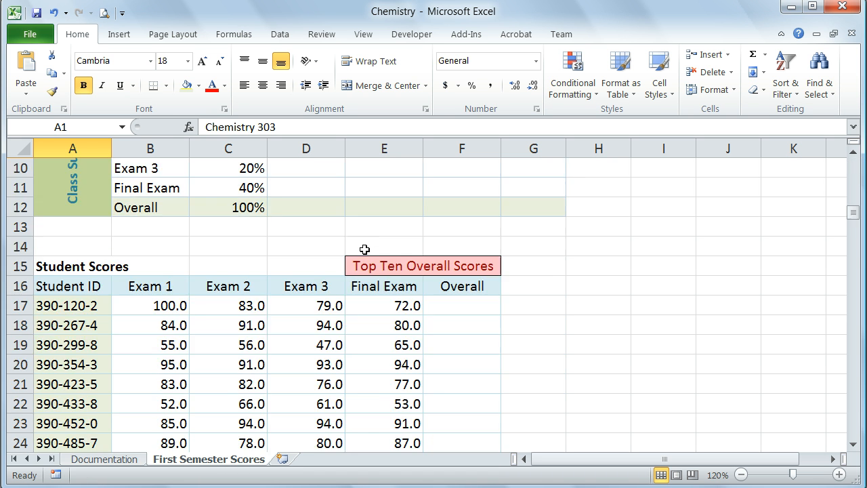
mouse_move(458, 317)
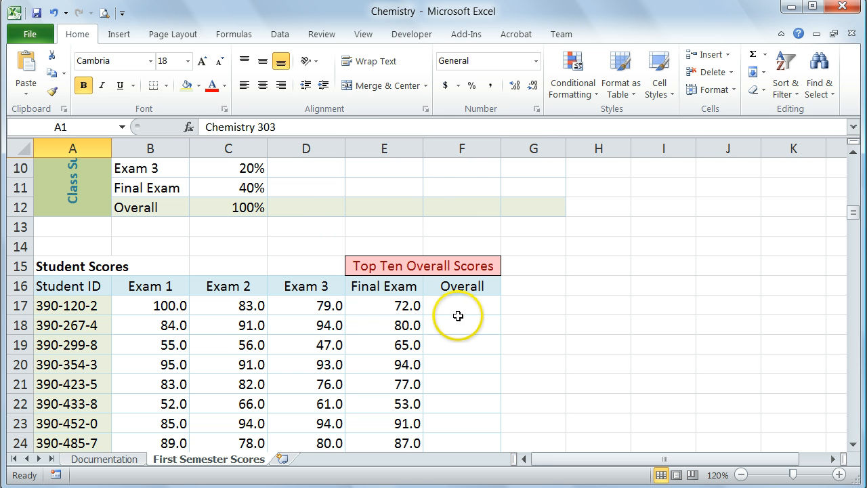
left_click(460, 306)
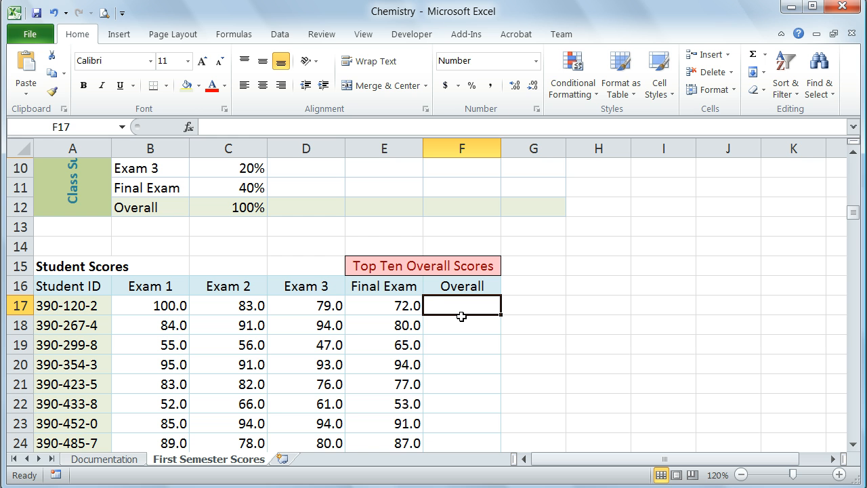
Start =SUM( in F17 with Exam 1 score B17 times weight C8 and Exam 2 score C17 times C9
type("=")
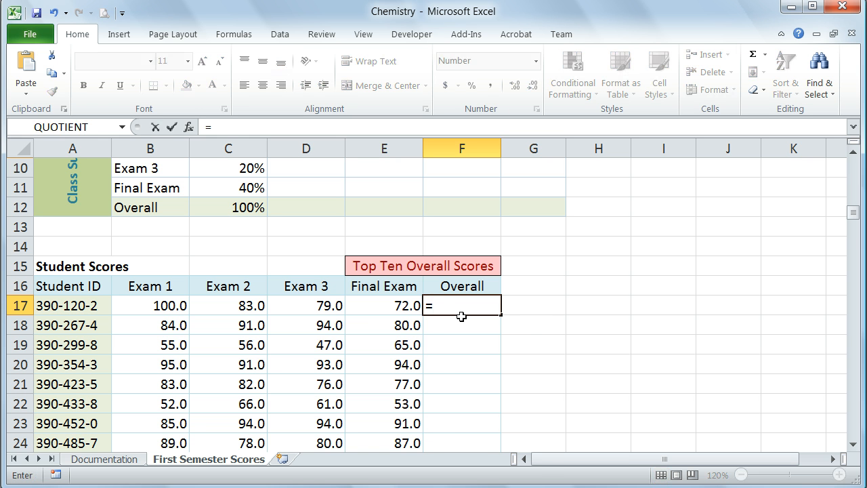
type("SUM")
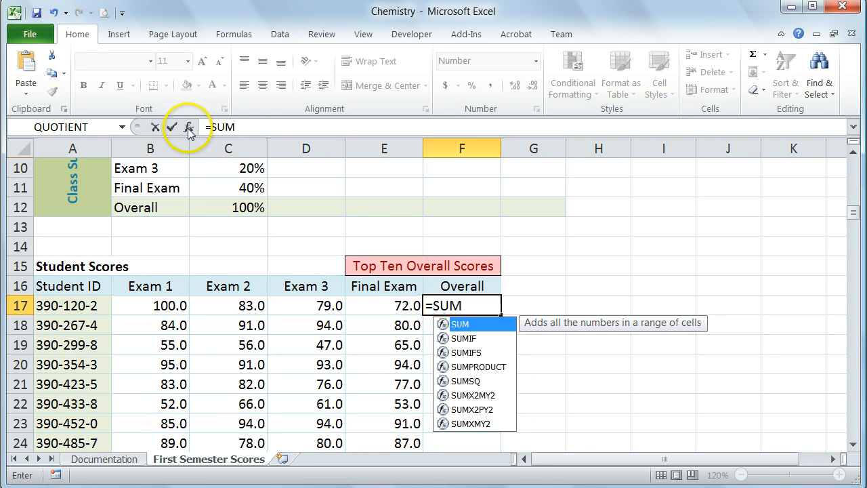
mouse_move(188, 128)
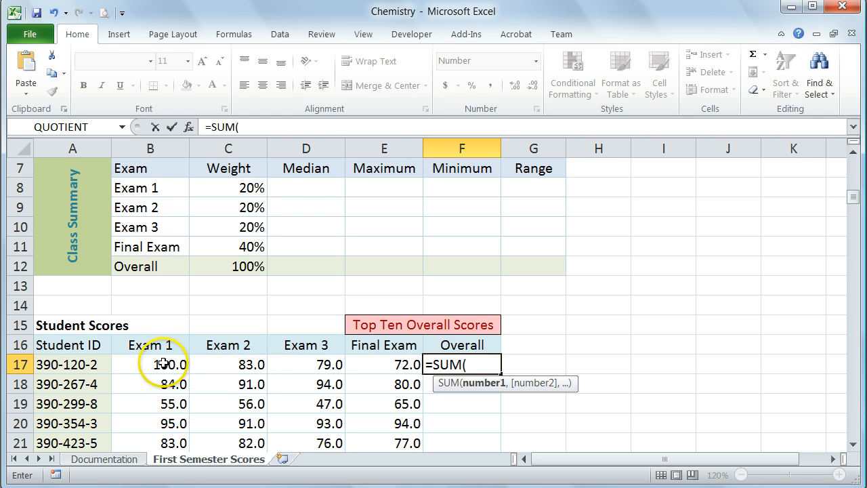
left_click(149, 363)
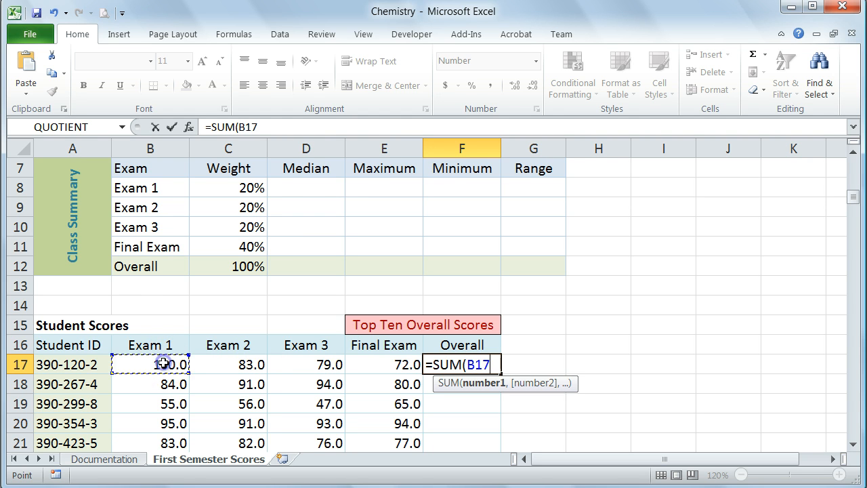
type("*")
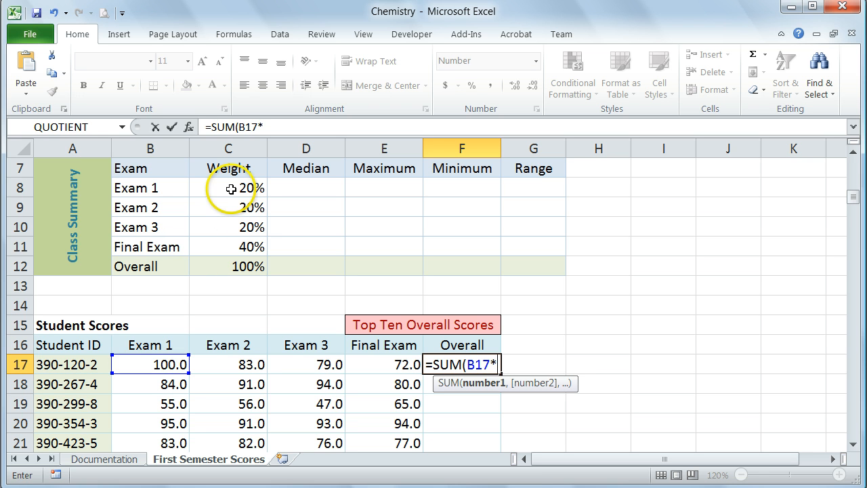
left_click(228, 187)
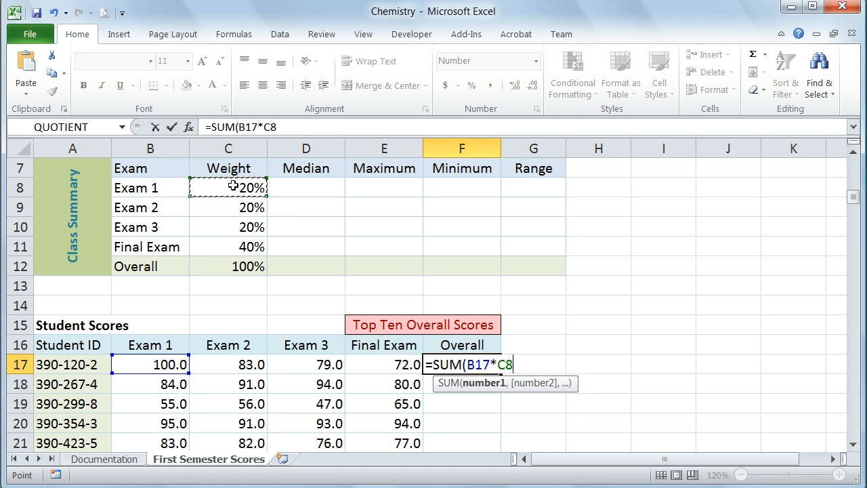
type(",")
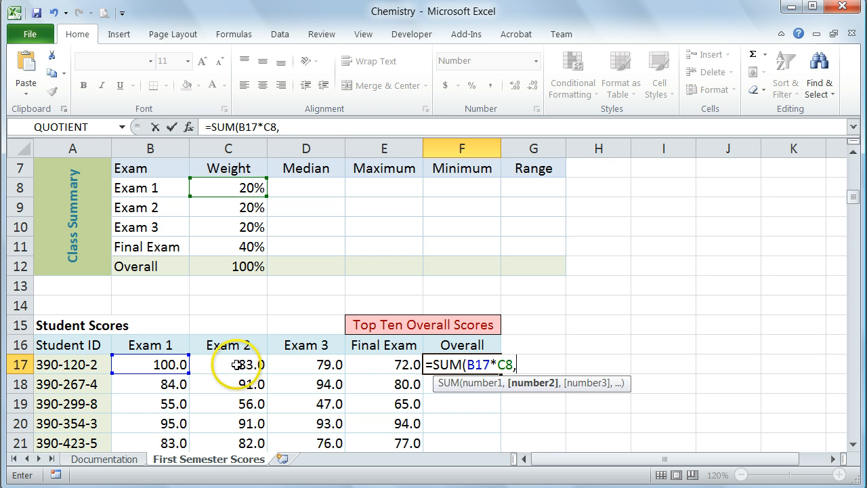
left_click(228, 365)
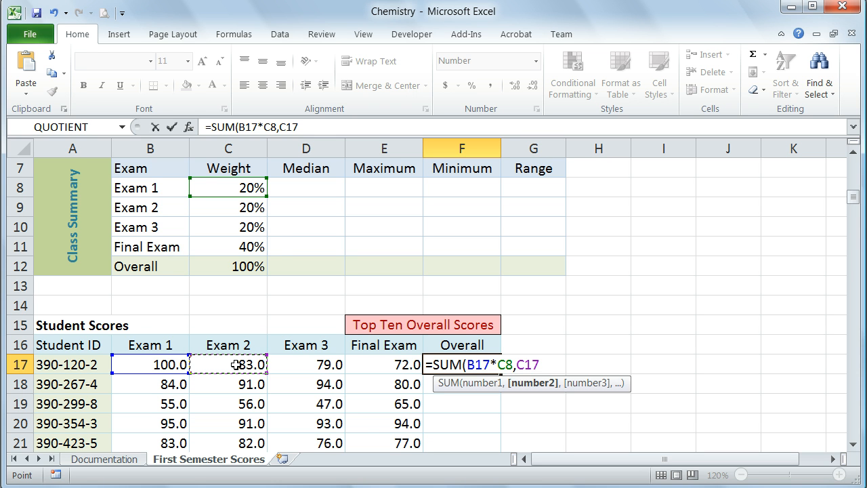
type("*")
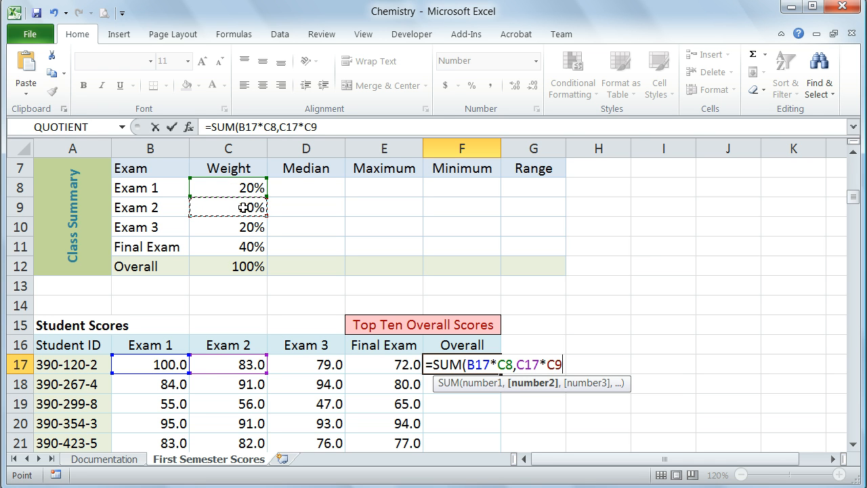
type(",")
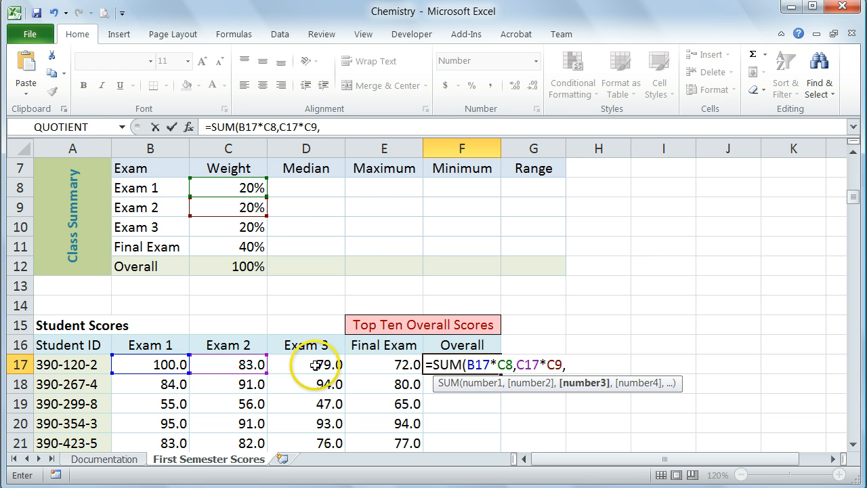
Add Exam 3 score D17 times C10 and Final Exam E17 times C11, then close the SUM
left_click(306, 365)
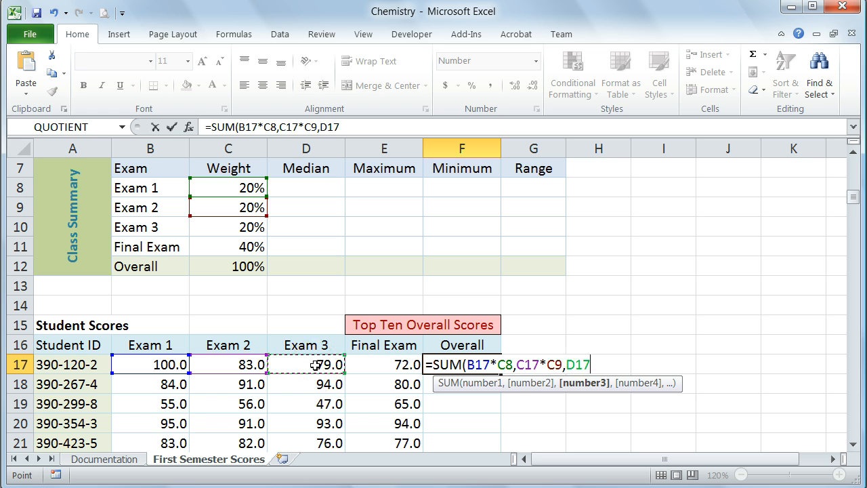
type("*")
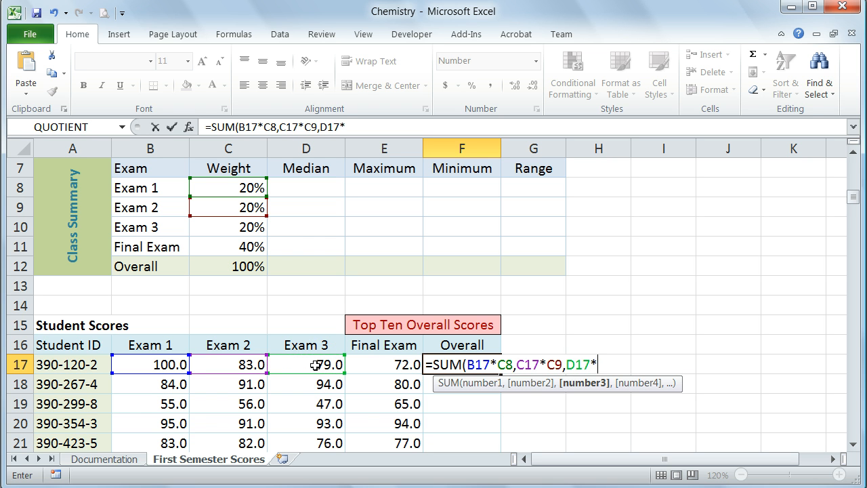
left_click(228, 227)
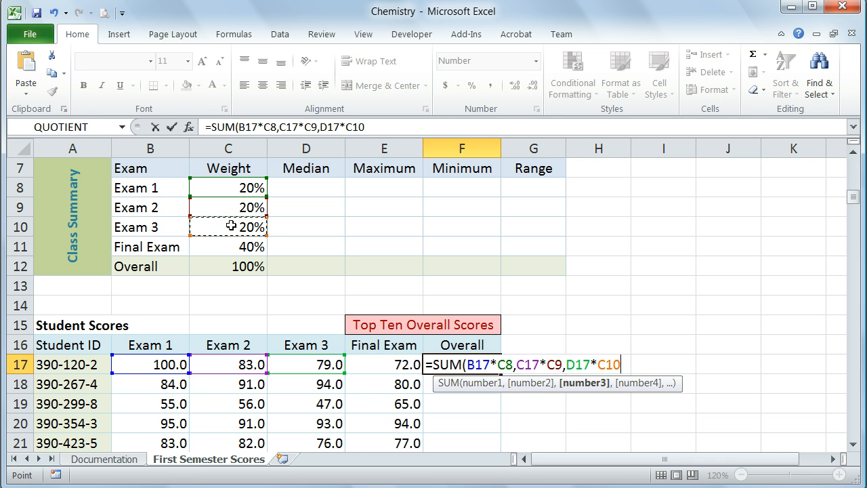
type(",")
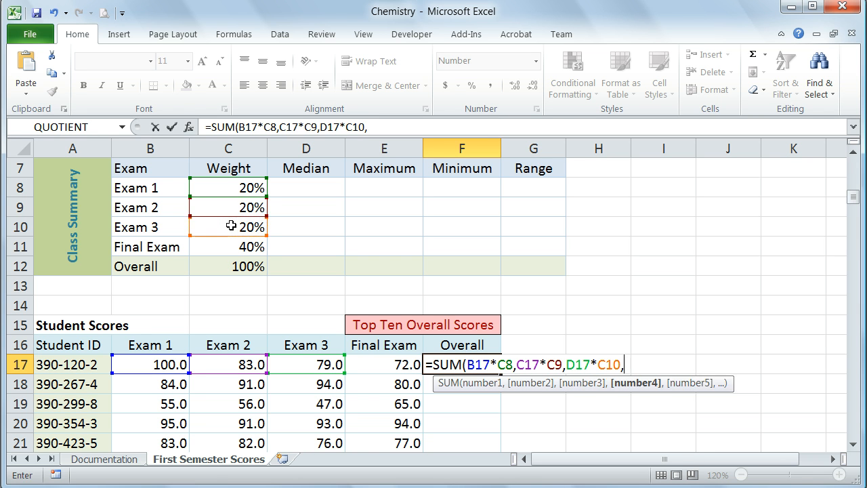
left_click(385, 364)
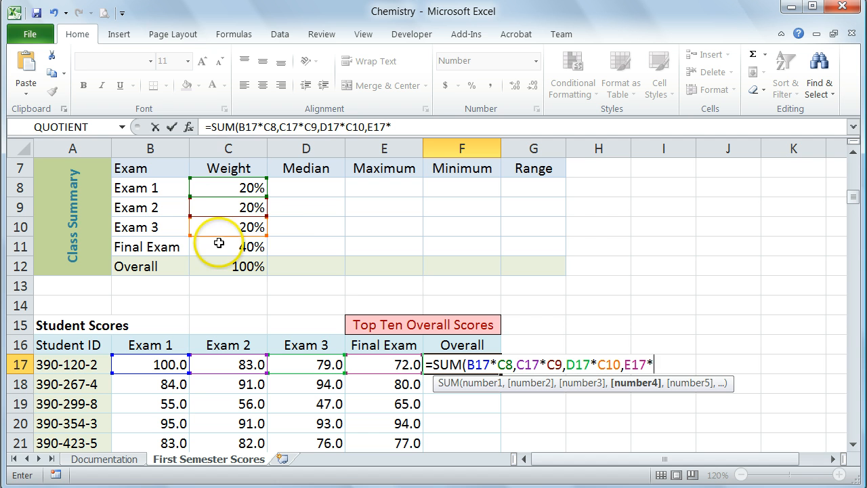
left_click(227, 246)
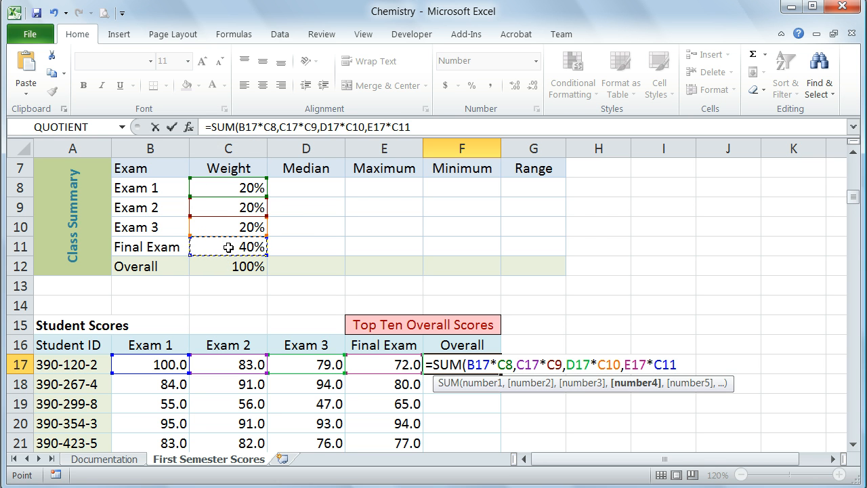
type(")")
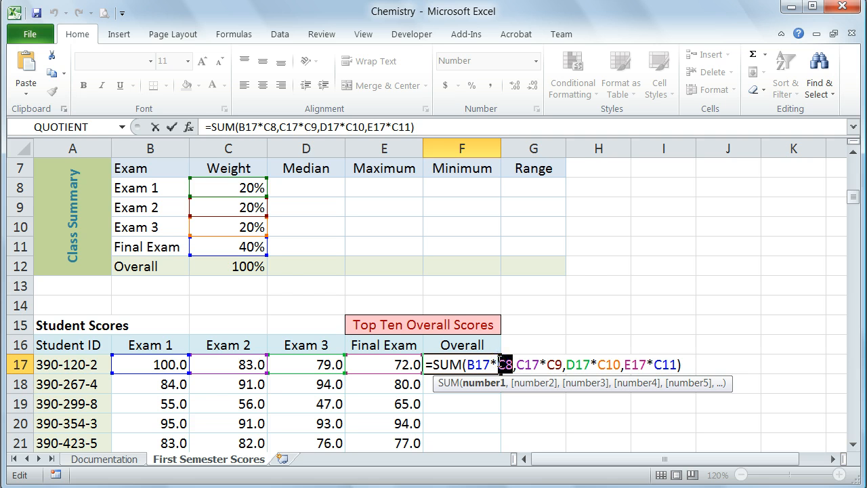
Make the weight references $C$8 through $C$11 absolute in the F17 Overall formula with F4
key("f4")
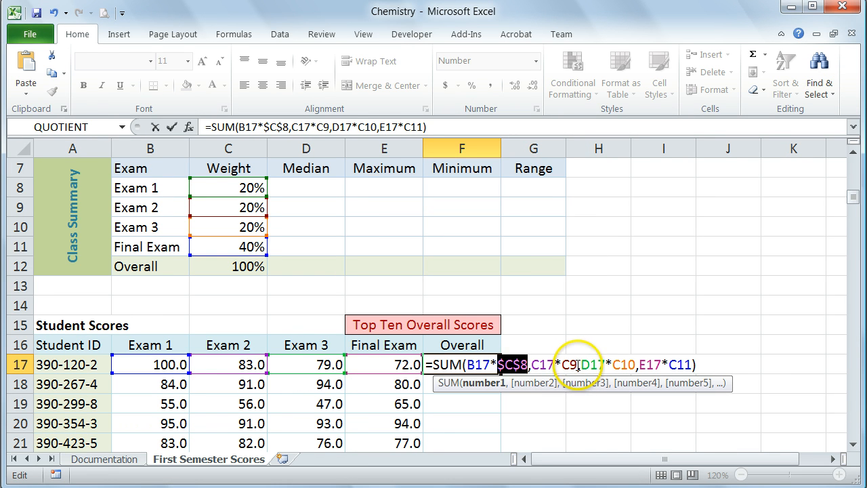
key("f4")
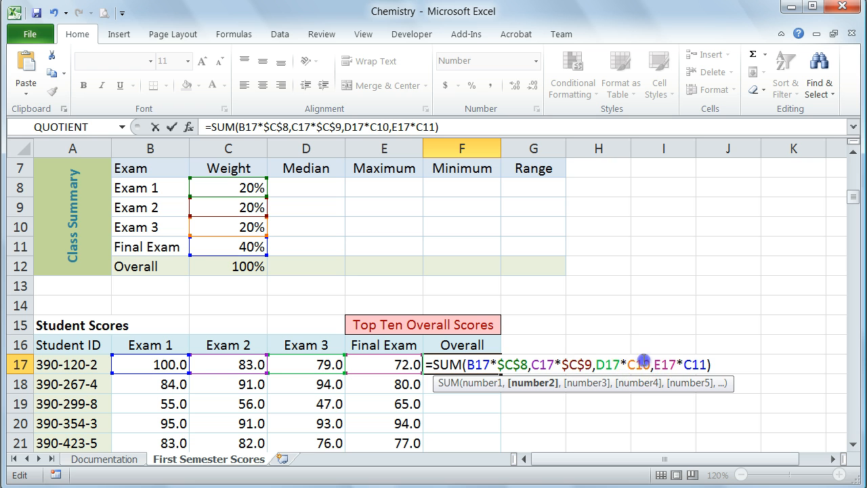
key("f4")
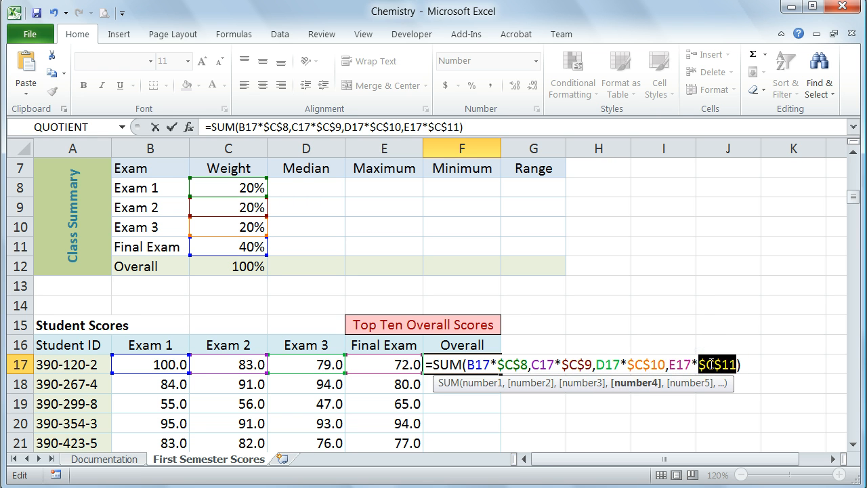
mouse_move(756, 349)
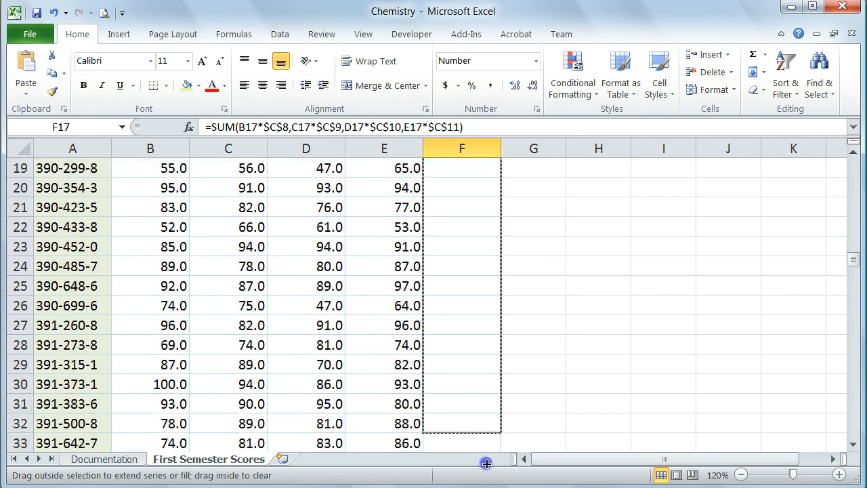
Fill the Overall formula from F17 down to F52 so every student has a score
scroll("down", 3)
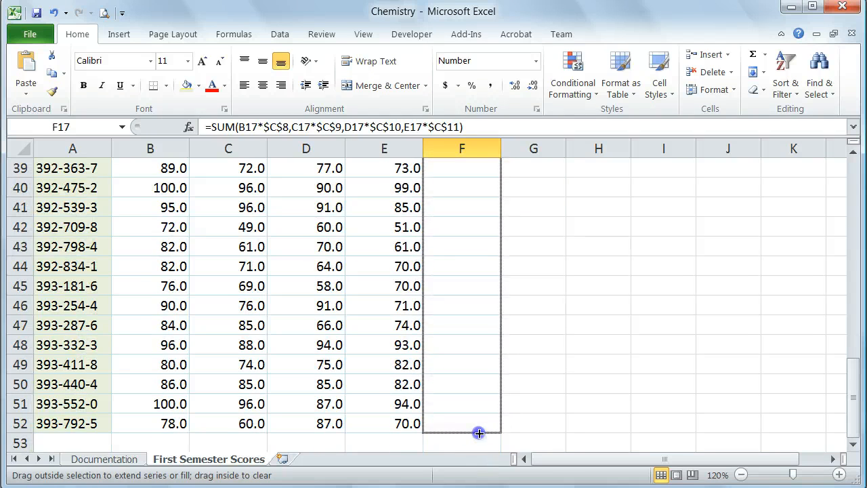
scroll("up", 3)
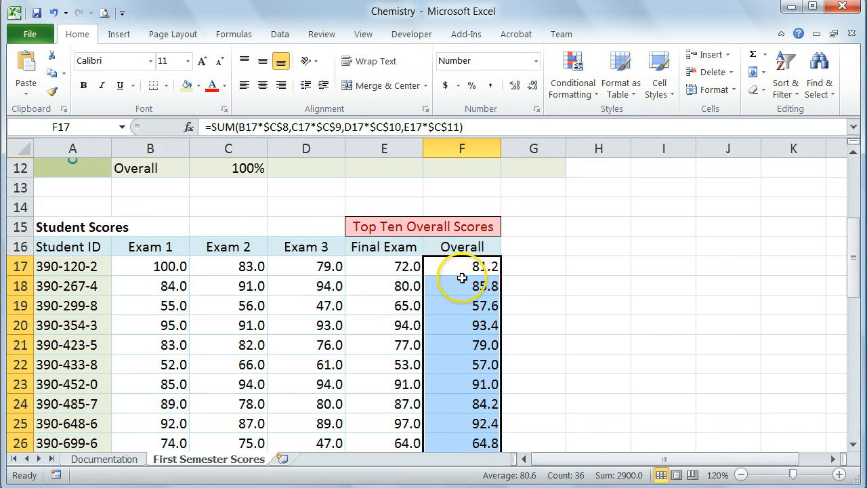
double_click(462, 306)
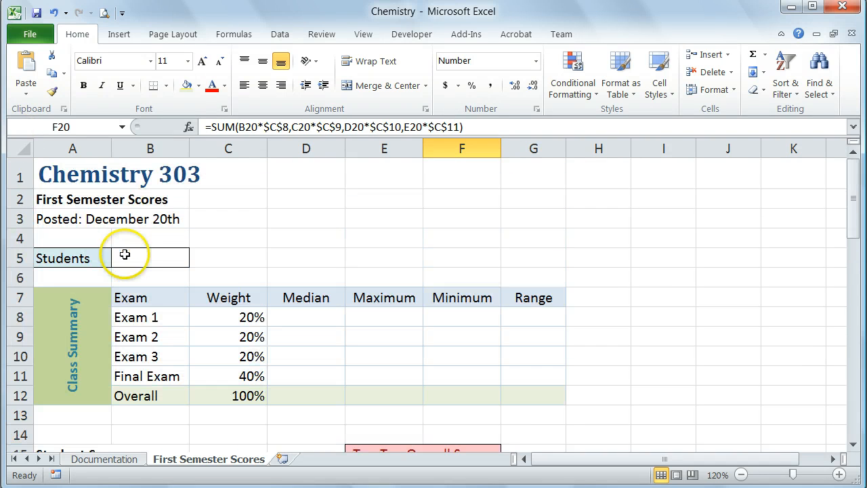
Begin =COUN in B5 beside Students and browse the AutoComplete count functions
left_click(149, 257)
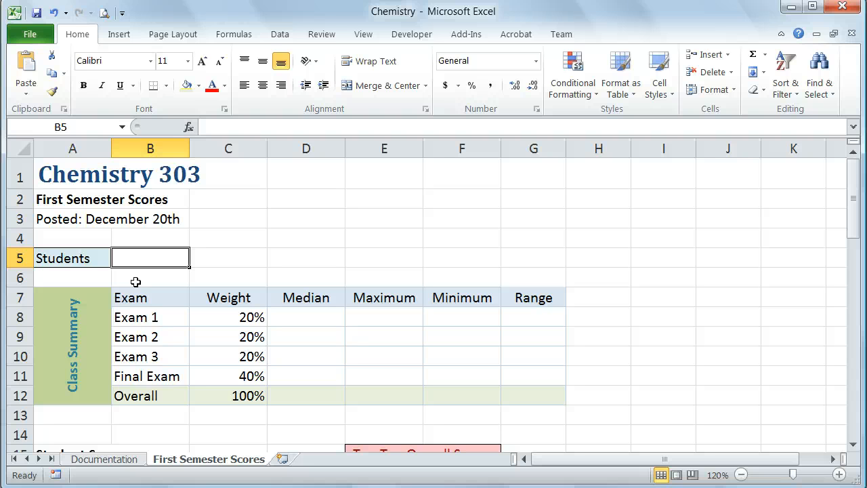
type("=")
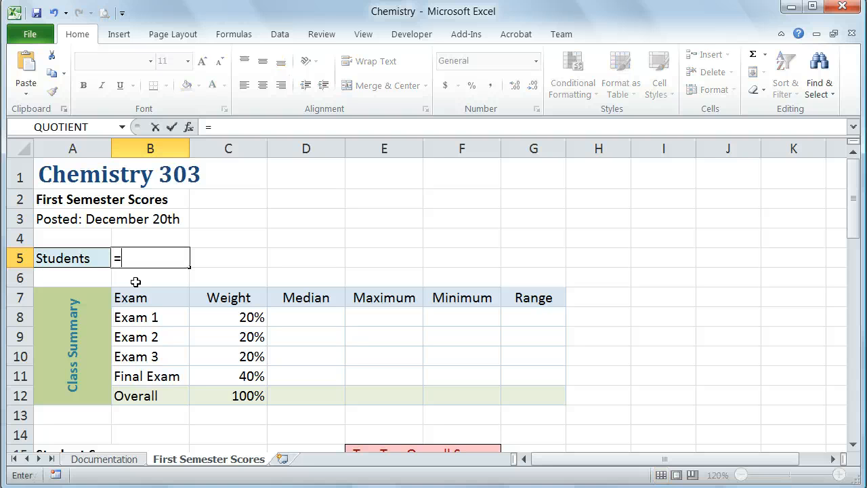
type("COU")
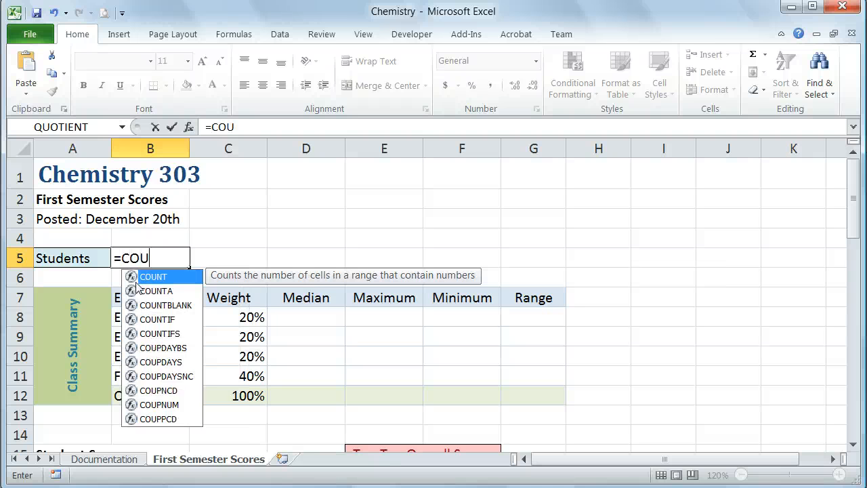
type("N")
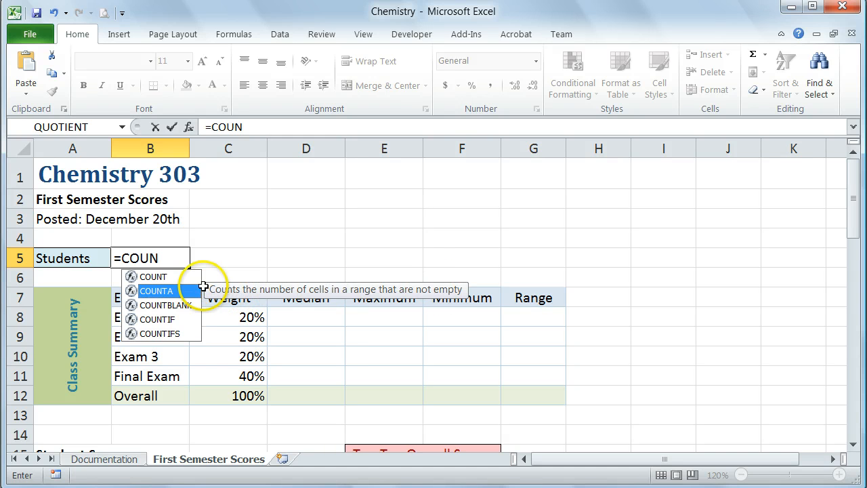
mouse_move(175, 291)
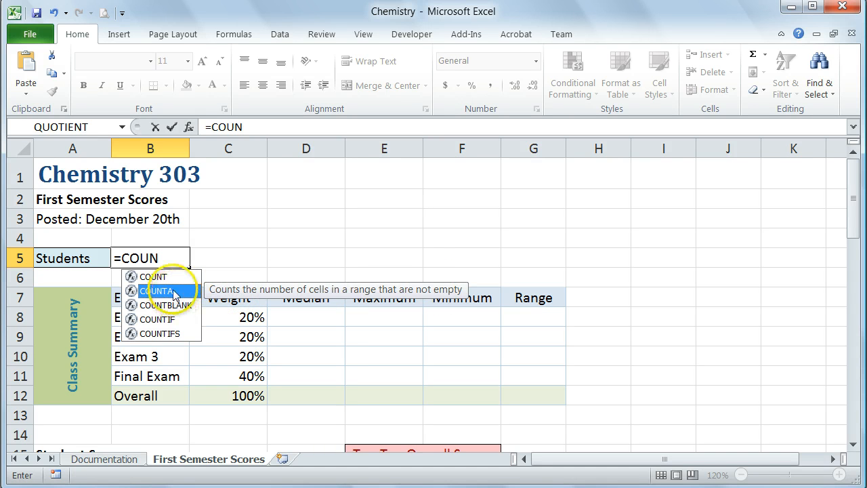
mouse_move(152, 277)
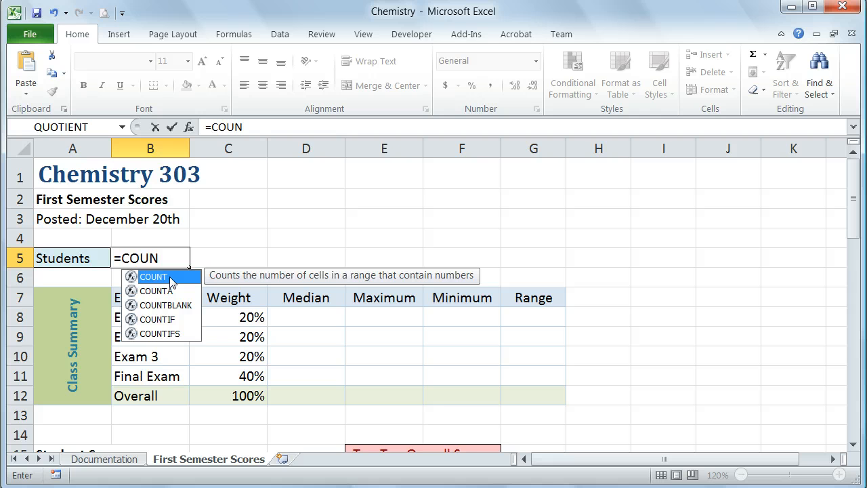
mouse_move(173, 281)
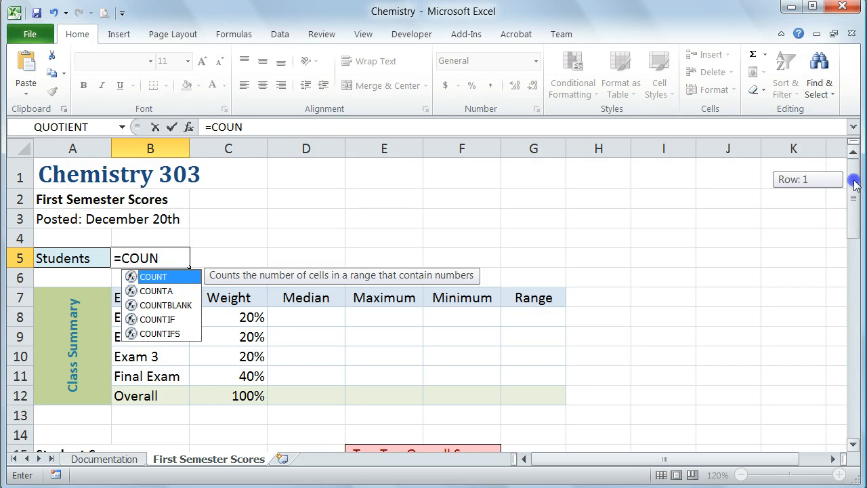
scroll("down", 3)
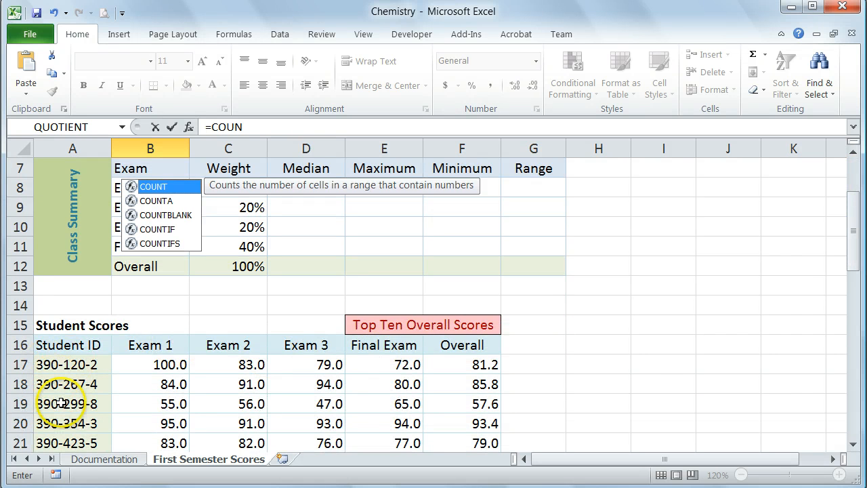
mouse_move(174, 204)
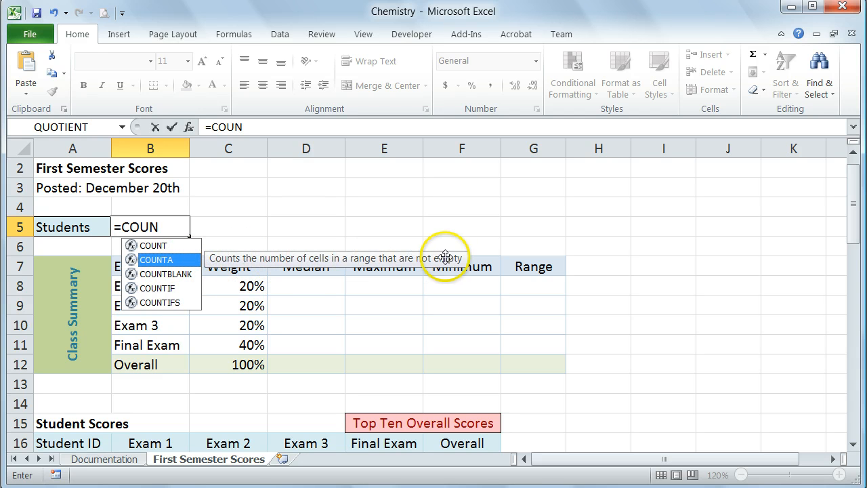
mouse_move(459, 258)
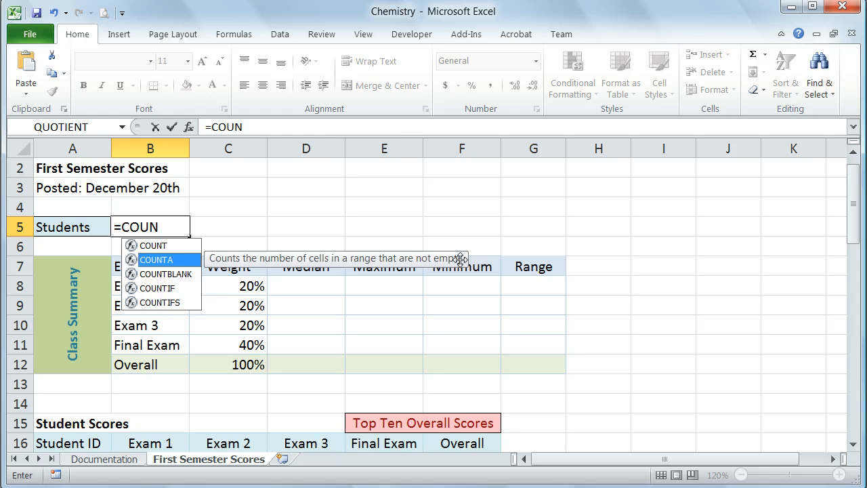
mouse_move(176, 260)
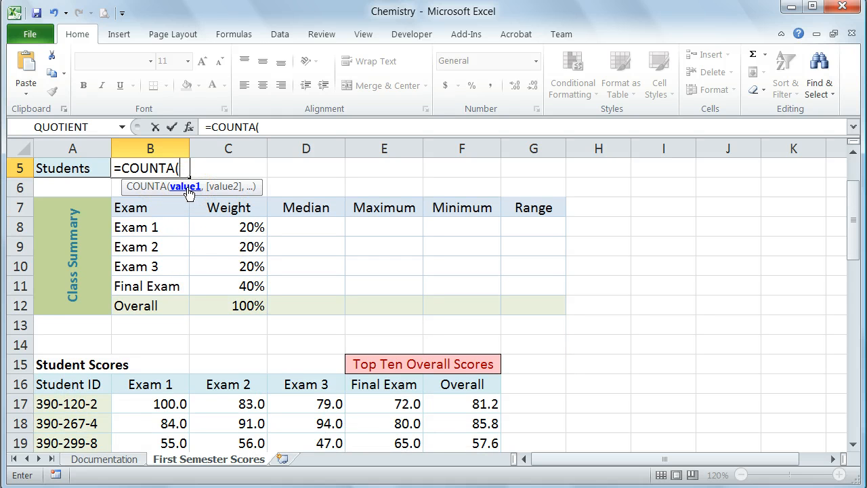
mouse_move(217, 193)
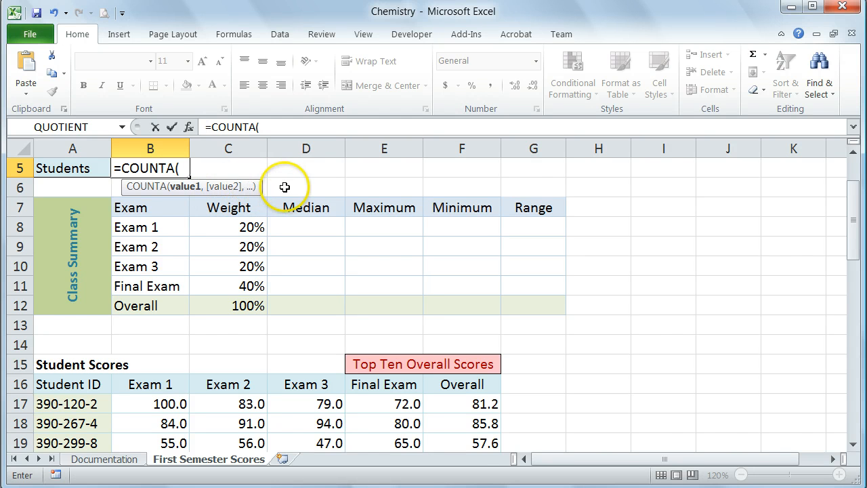
mouse_move(222, 196)
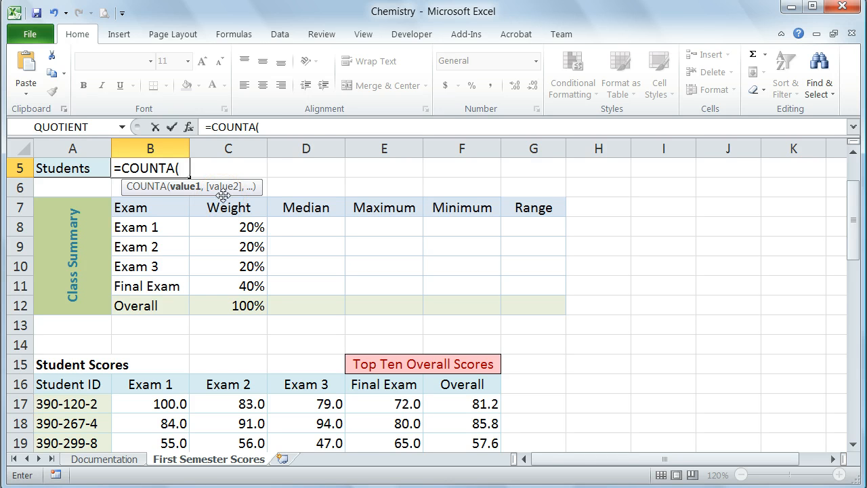
mouse_move(222, 196)
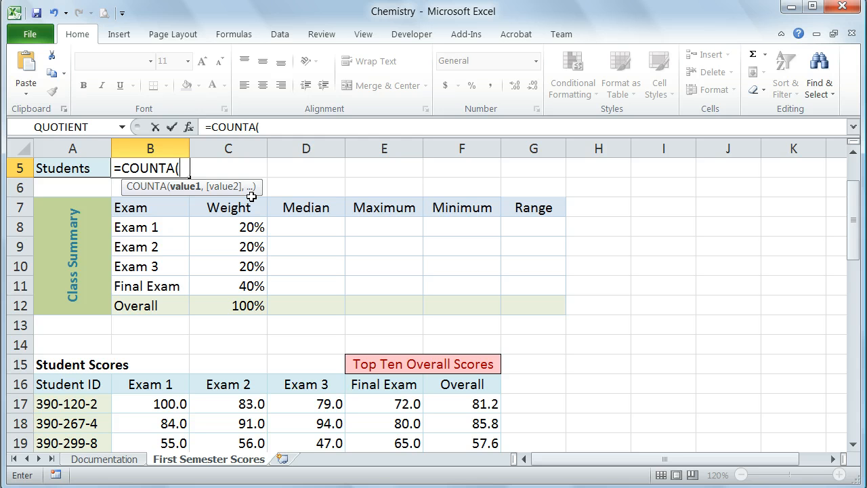
mouse_move(166, 300)
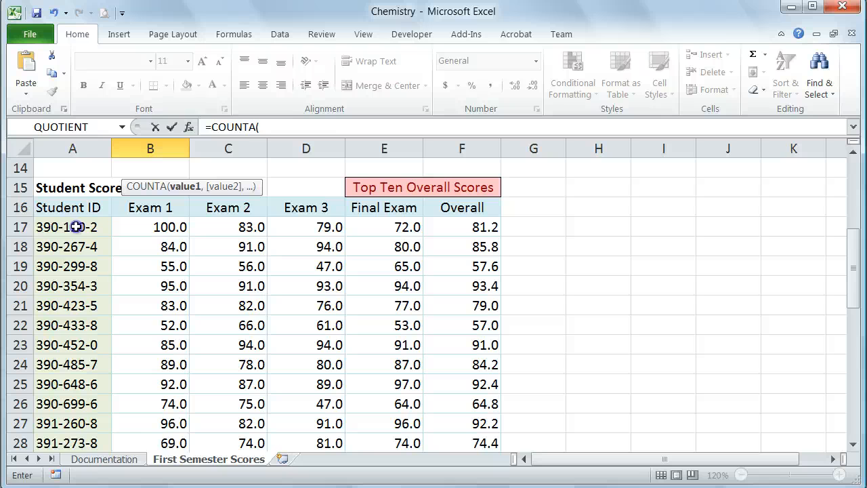
Use the student IDs A17:A52 as the COUNTA range, giving 36 students
left_click_drag(73, 227, 74, 423)
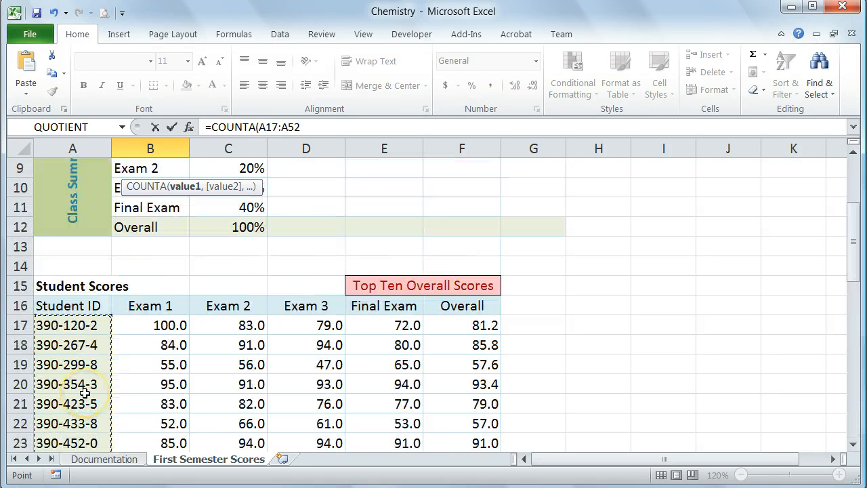
scroll("up", 3)
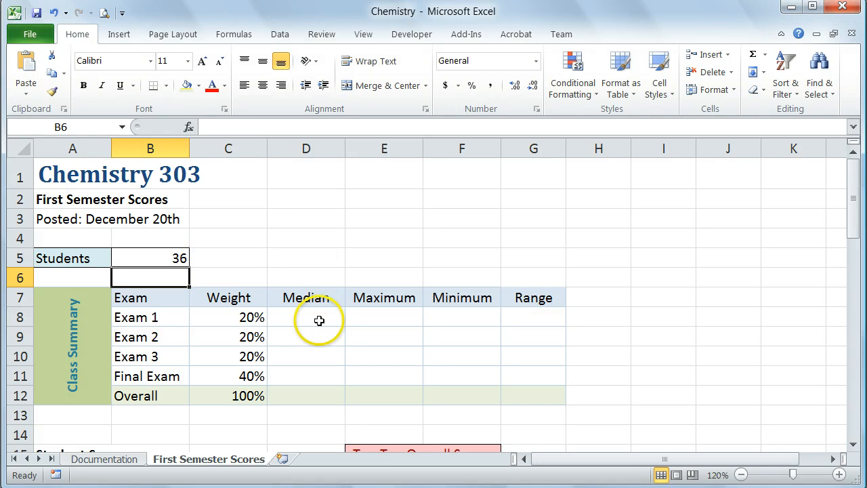
Enter =MEDIAN(B17:B52) in D8, giving an Exam 1 median of 84.5
left_click(306, 317)
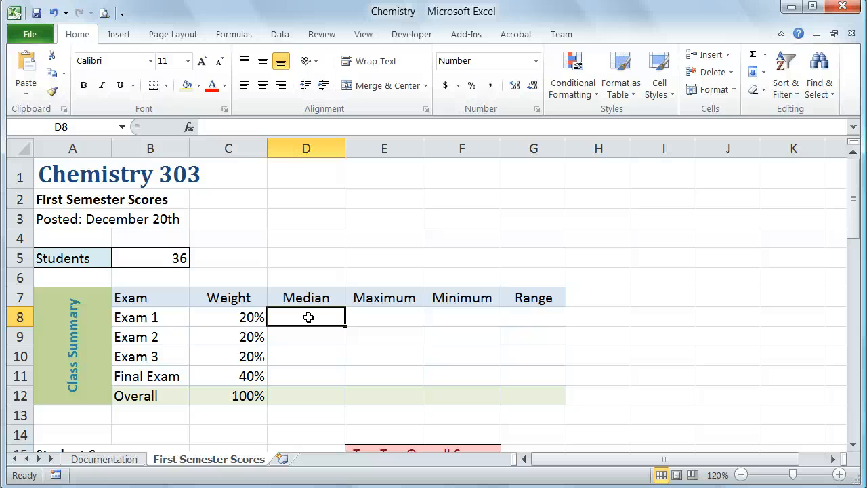
type("=")
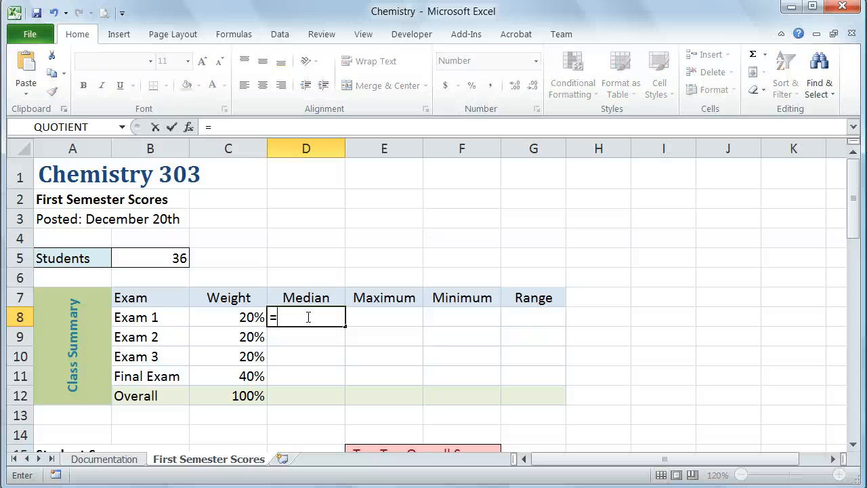
type("MEDIAN(")
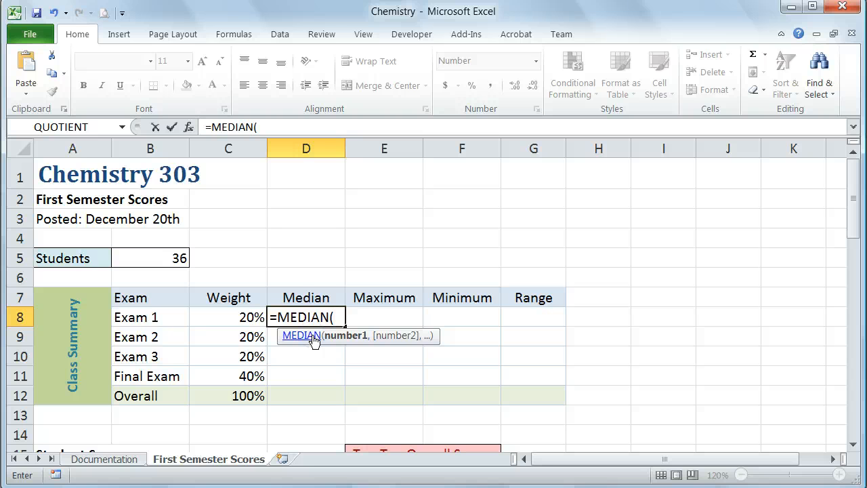
scroll("down", 3)
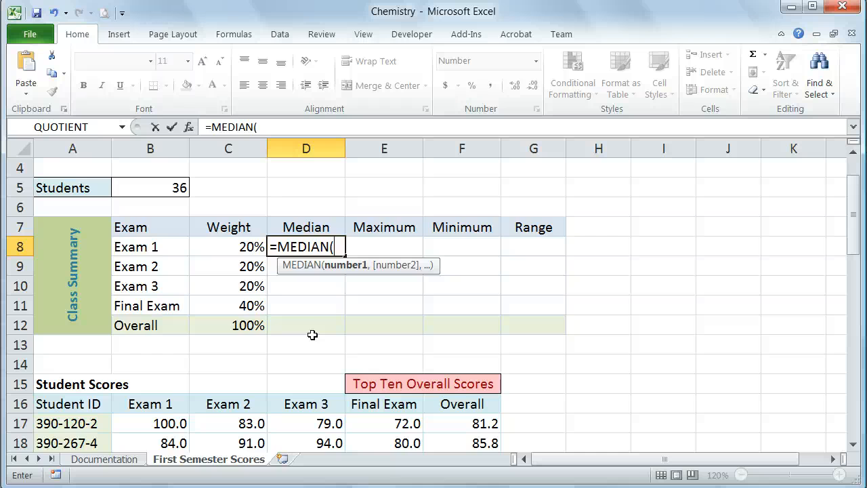
scroll("down", 3)
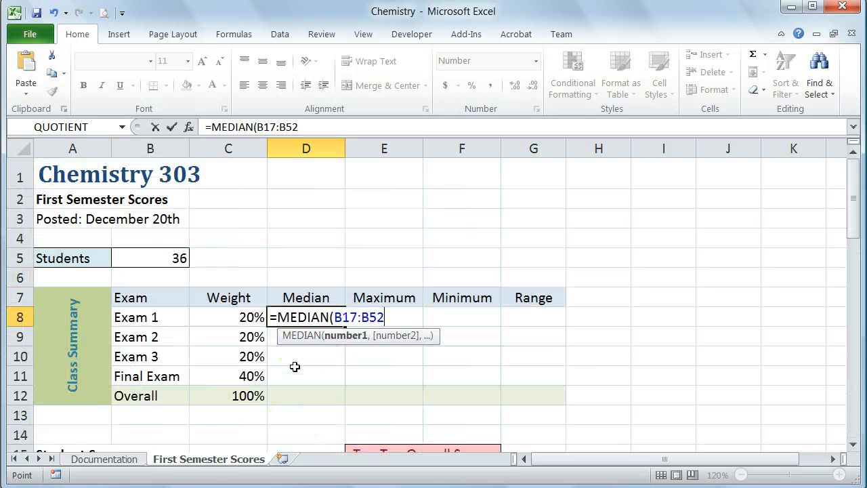
type(")")
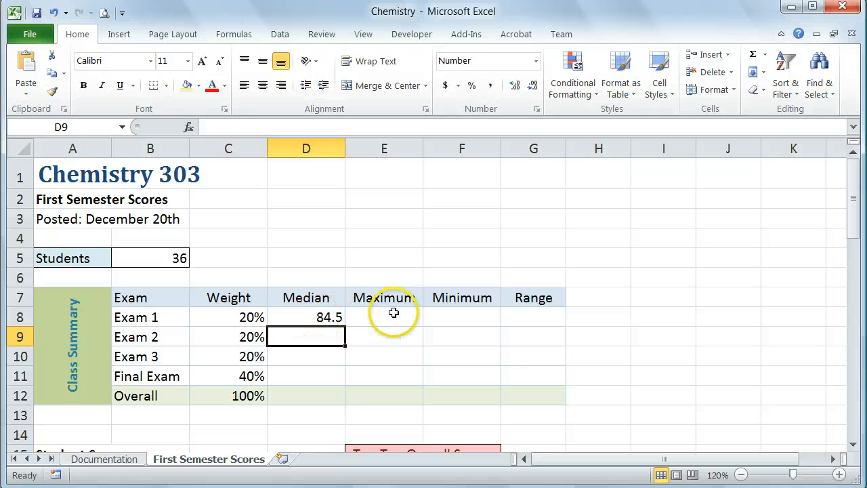
Enter =MAX(B17:B52) in E8, replacing a mistyped MEDIAN, giving Exam 1's maximum of 100.0
left_click(385, 317)
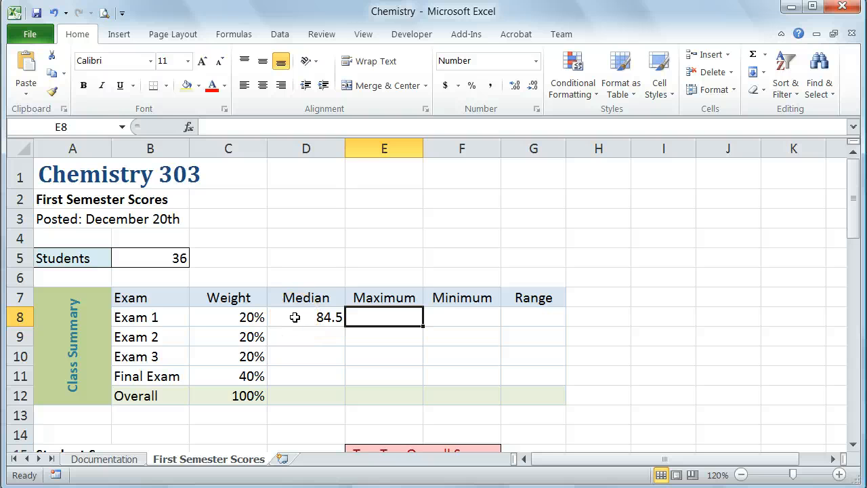
type("=MEDIAN(B17:B52)")
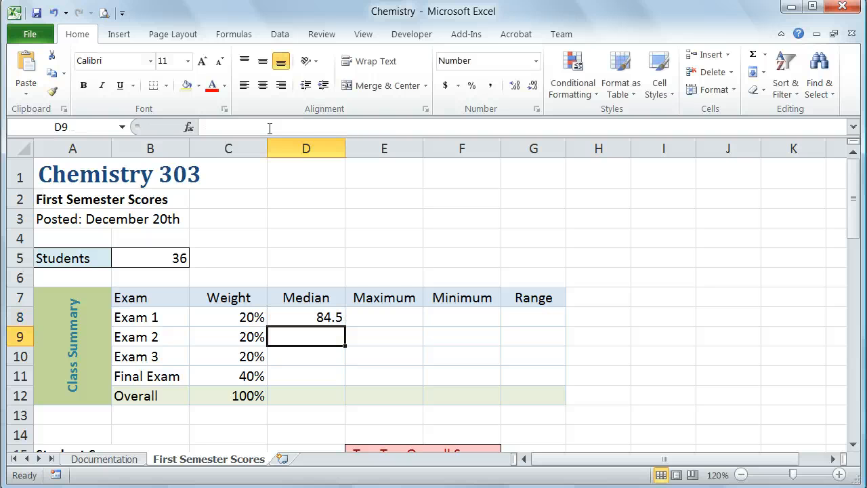
left_click(383, 318)
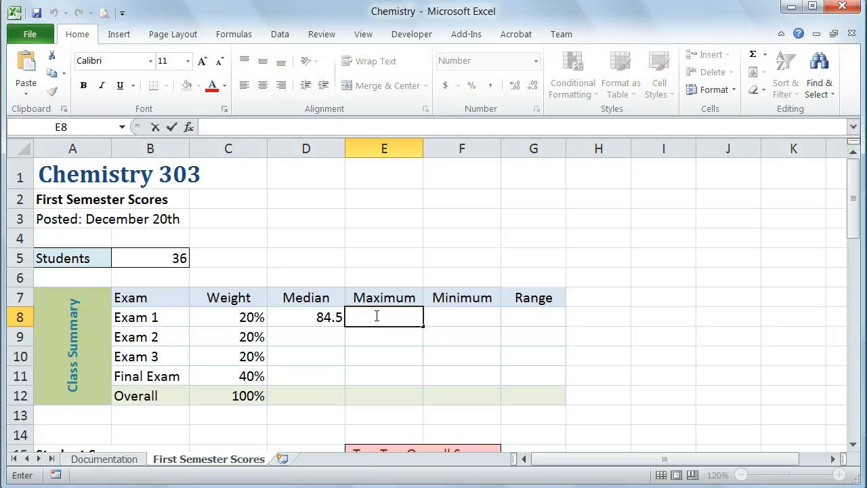
type("=M")
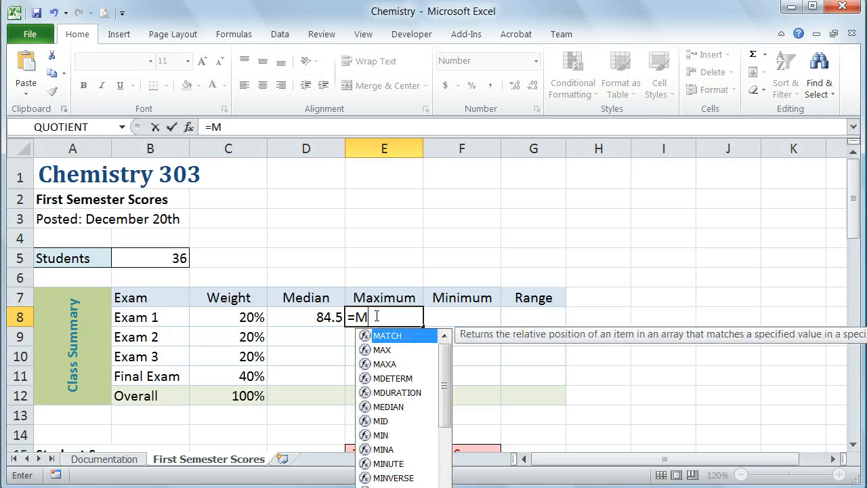
type("A")
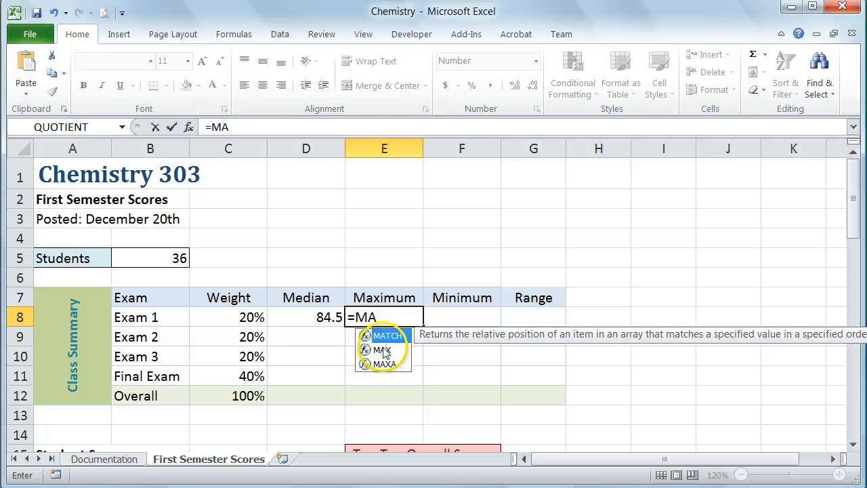
double_click(379, 349)
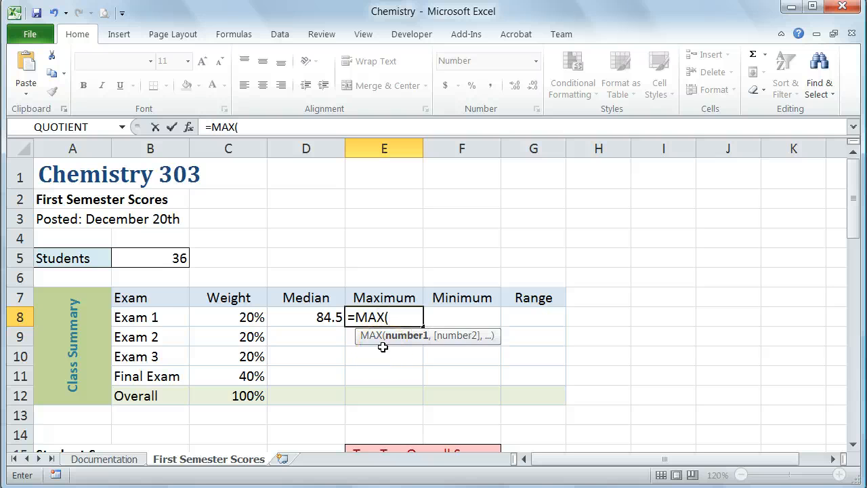
right_click(383, 317)
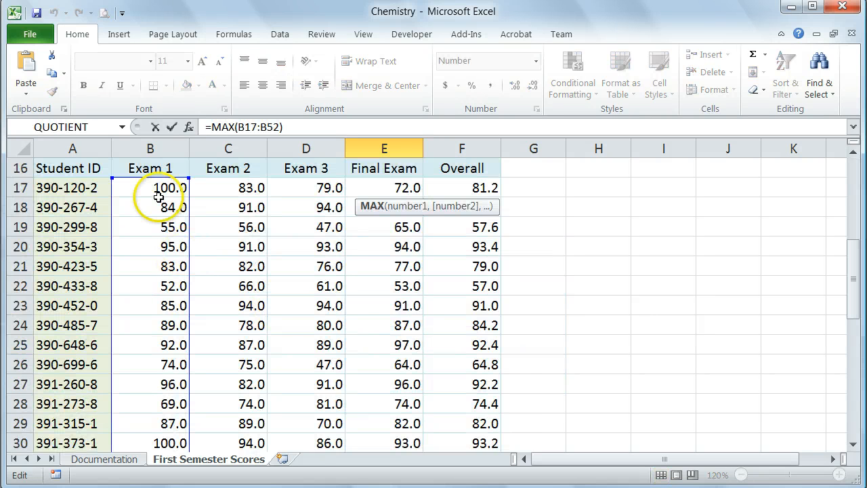
scroll("down", 3)
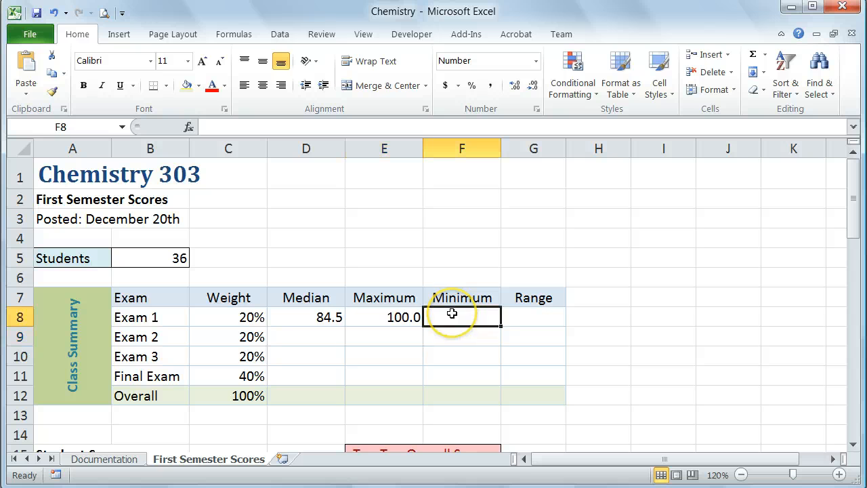
Enter =MIN(B17:B52) in F8, giving Exam 1's minimum of 52.0
type("=")
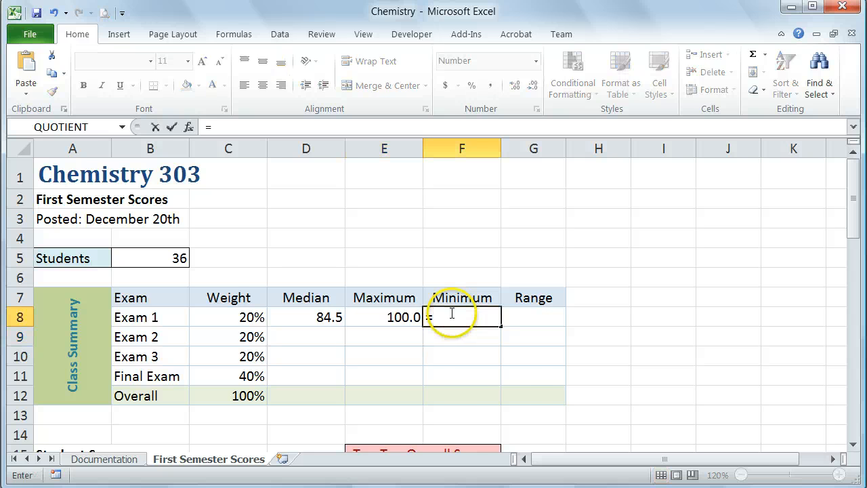
type("MIN")
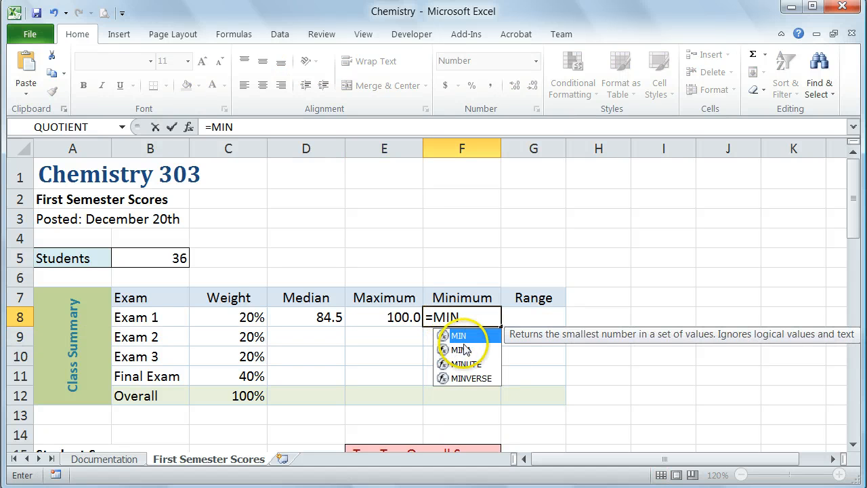
type("(B17:B52")
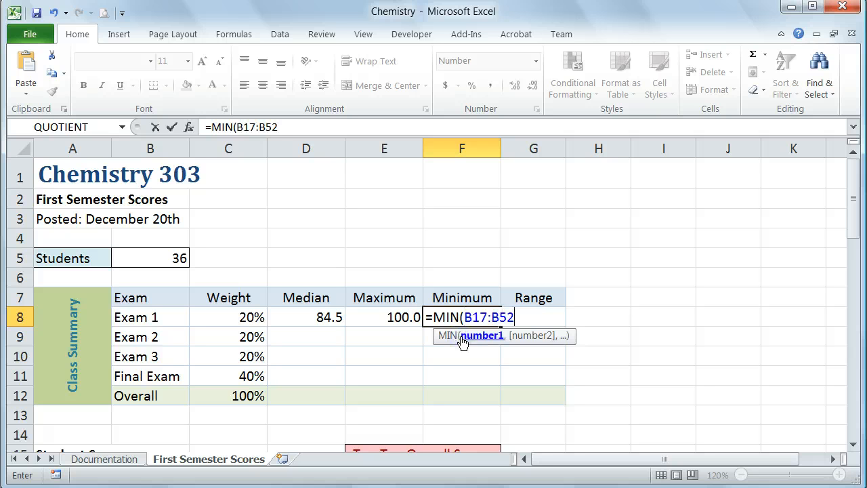
key("Enter")
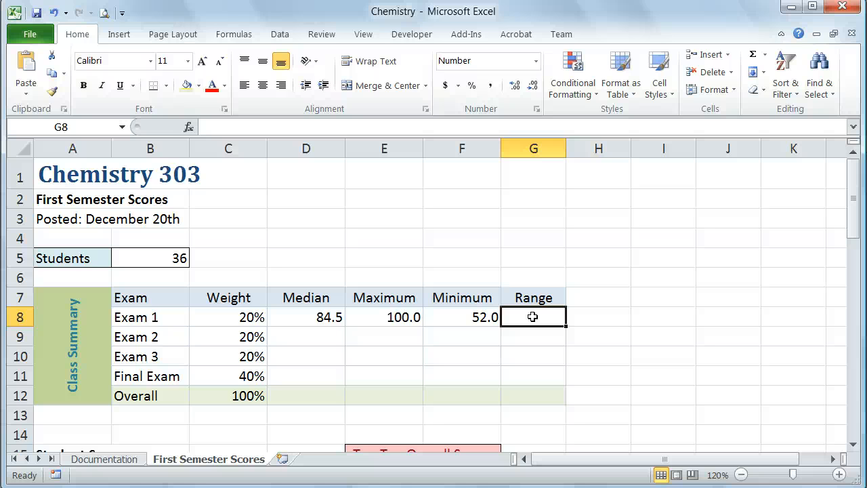
Enter Exam 1's range as =SUM(E8-F8), maximum minus minimum, giving 48.0
type("=")
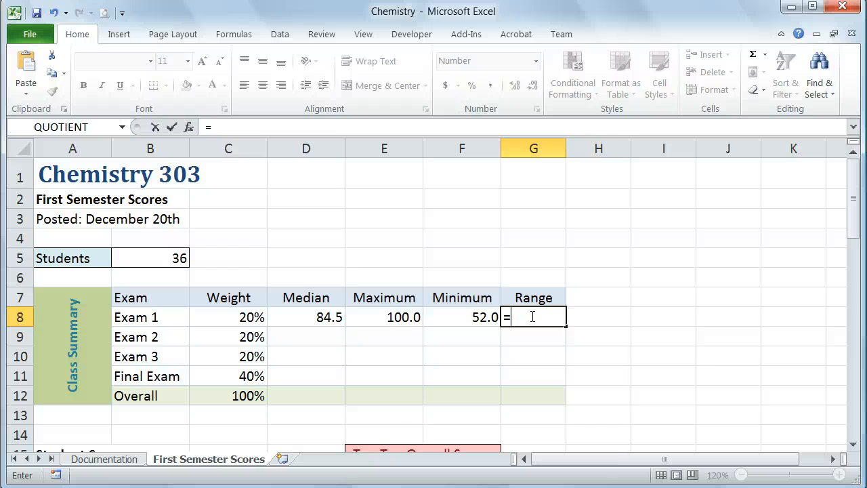
type("SUM(")
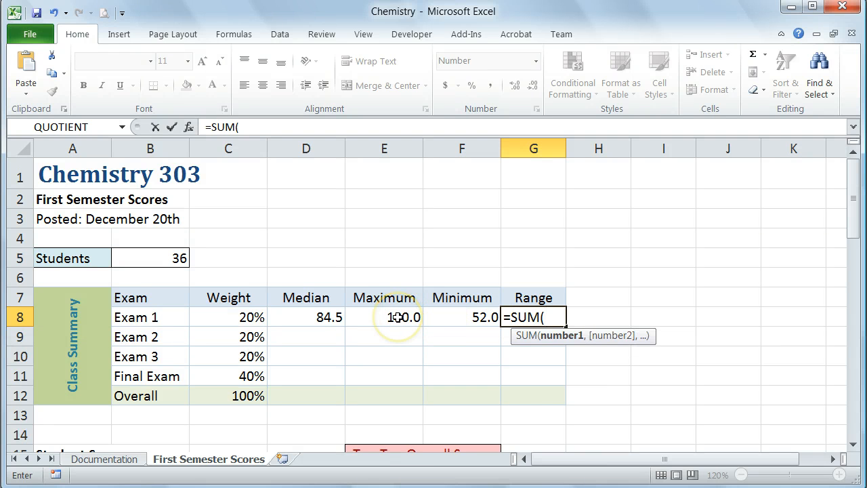
left_click(385, 317)
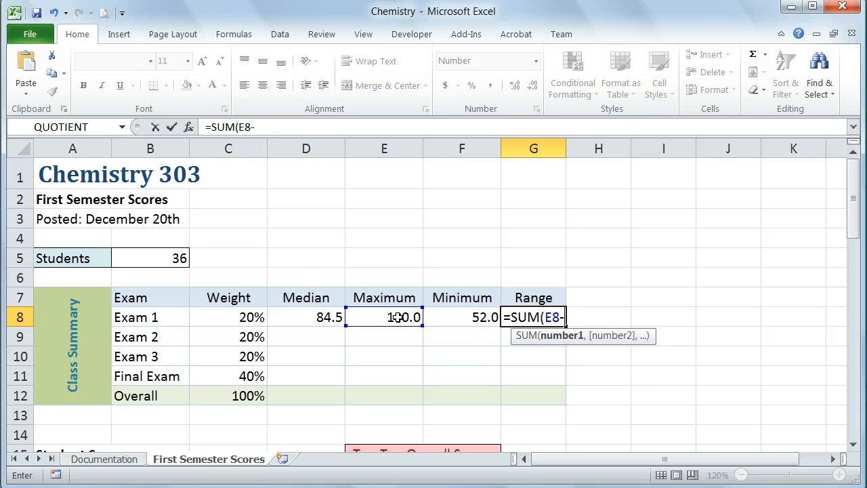
left_click(461, 317)
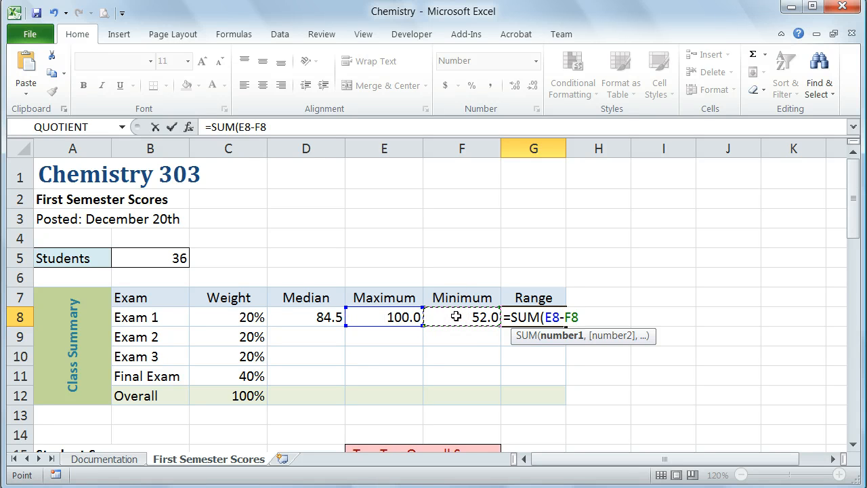
type(")")
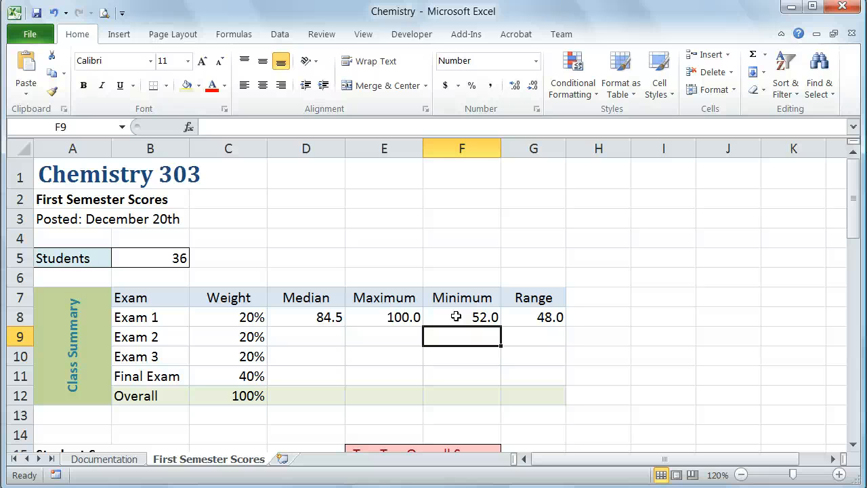
mouse_move(315, 317)
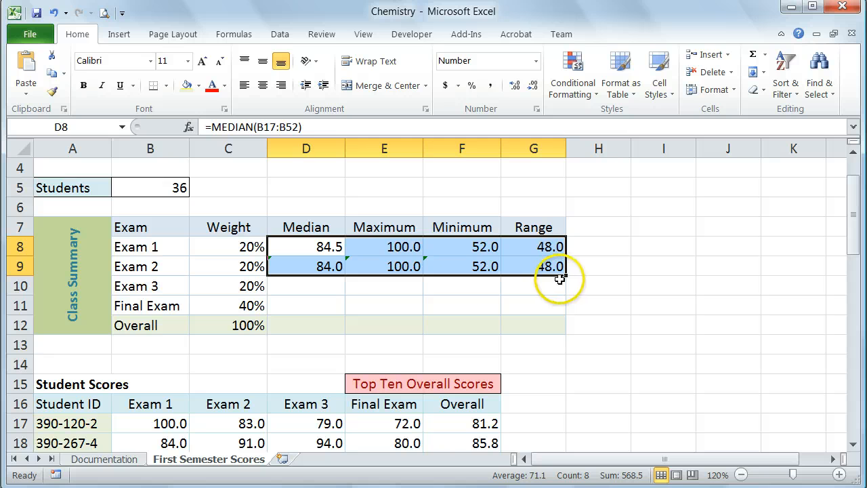
Repoint the filled Exam 2 and Exam 3 median-to-range formulas at their own score columns
left_click(307, 265)
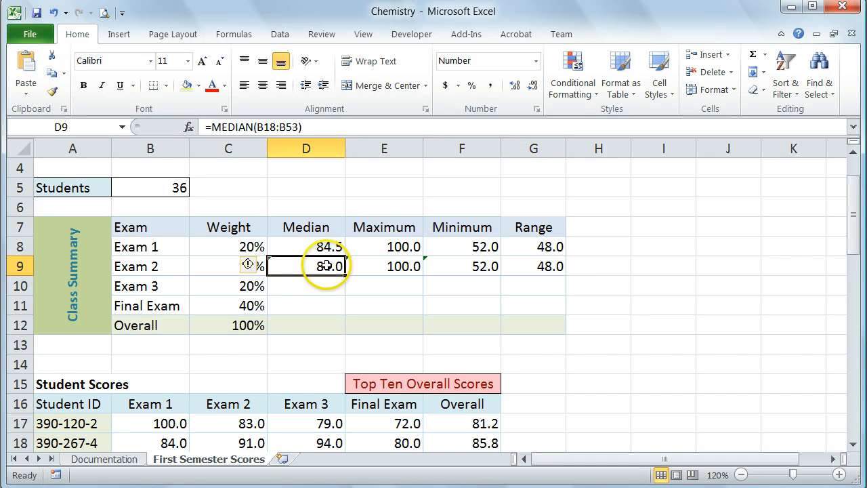
double_click(307, 265)
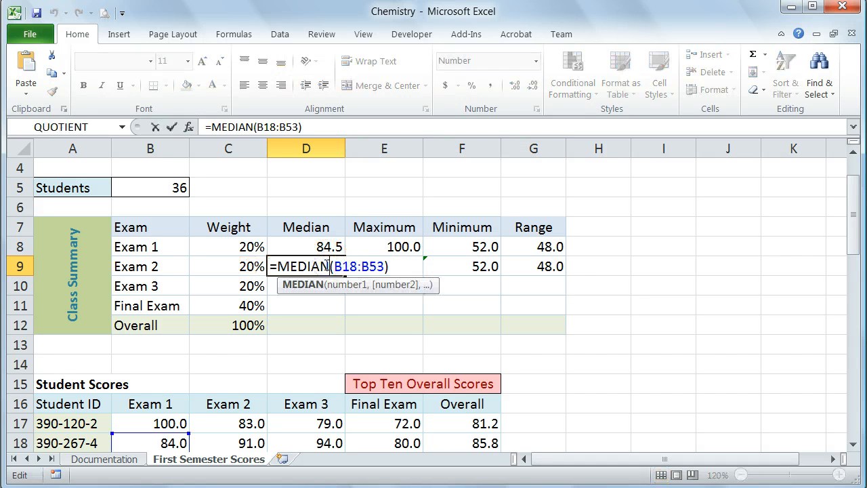
scroll("down", 3)
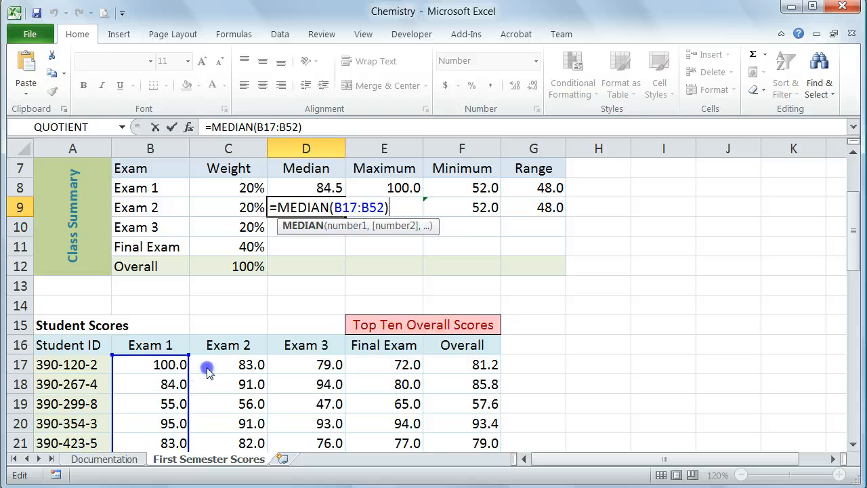
left_click(228, 365)
type("=SUM(E9-F9)")
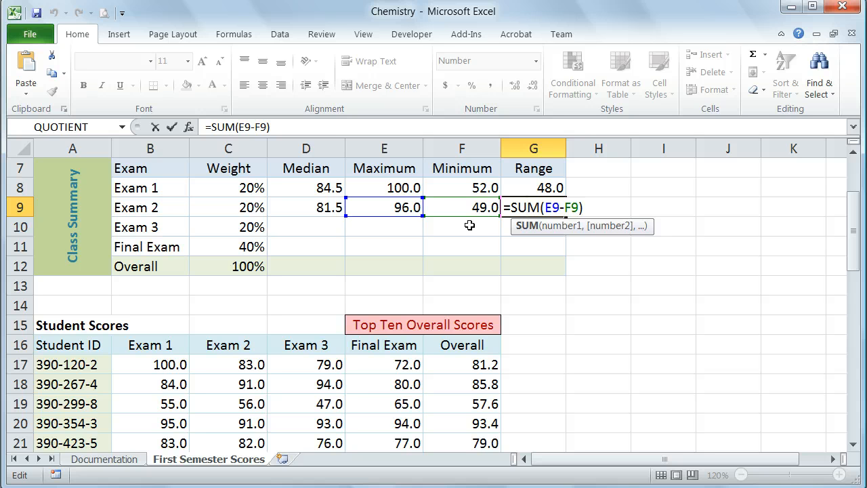
key("Enter")
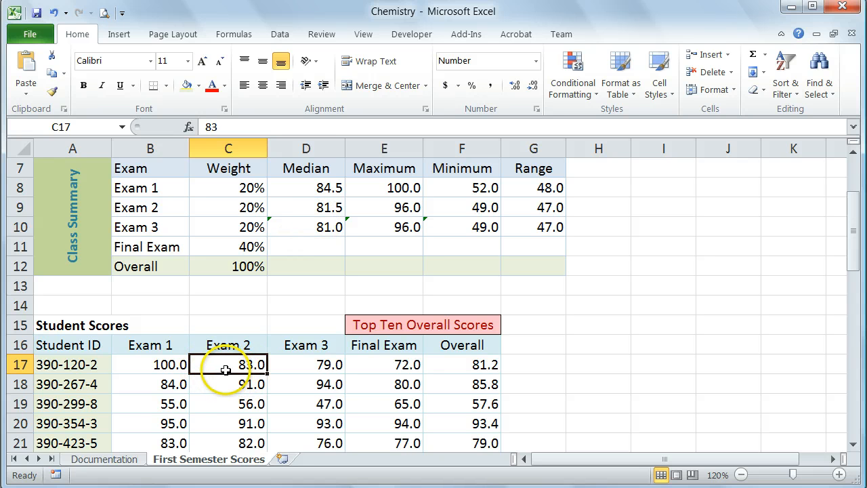
Enter =MEDIAN(C18:C53), MAX, =MIN(C18:C53) and range for the Final Exam row (80.5, 99.0, 51.0, 48.0)
type("=MEDIAN(C18:C53)")
left_click(383, 227)
type("=MAX(C18:C53)")
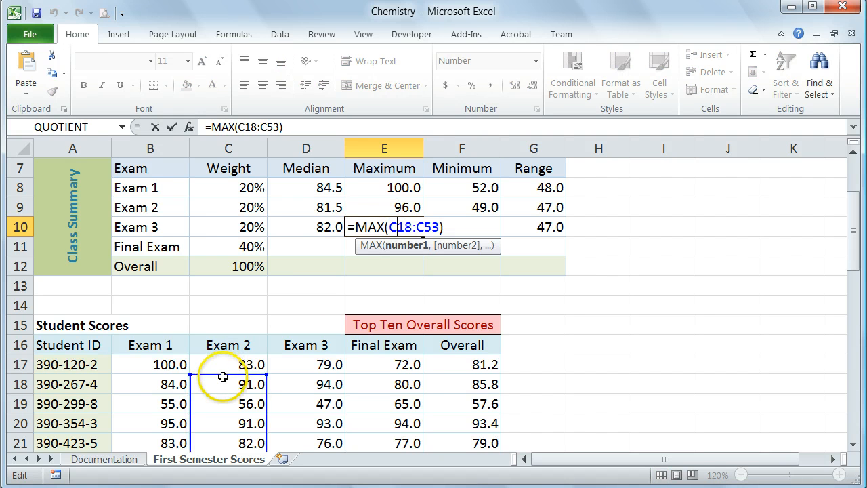
left_click(306, 365)
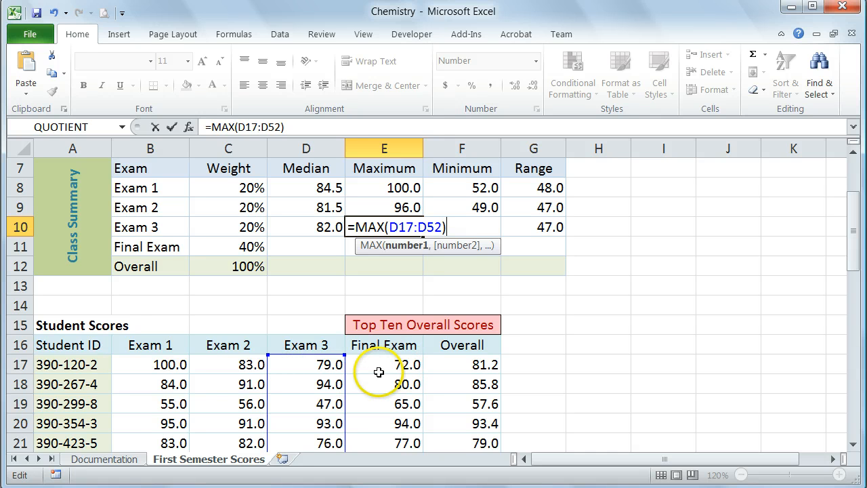
key("Enter")
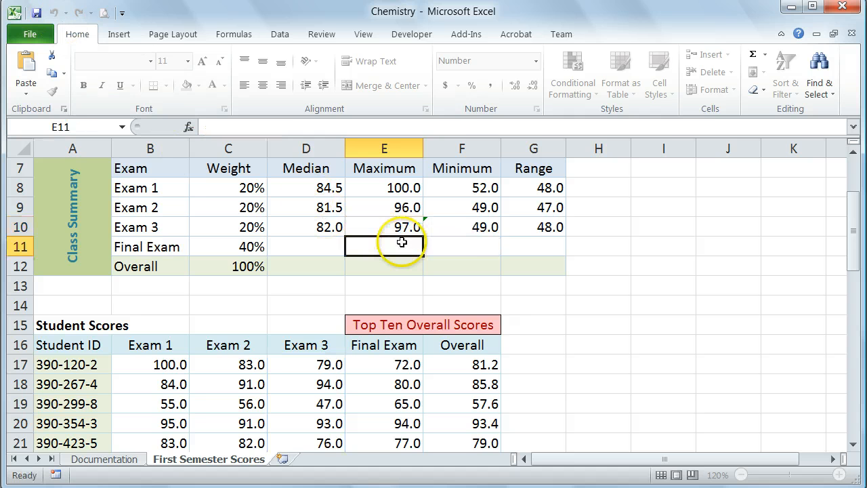
type("=MIN(C18:C53)")
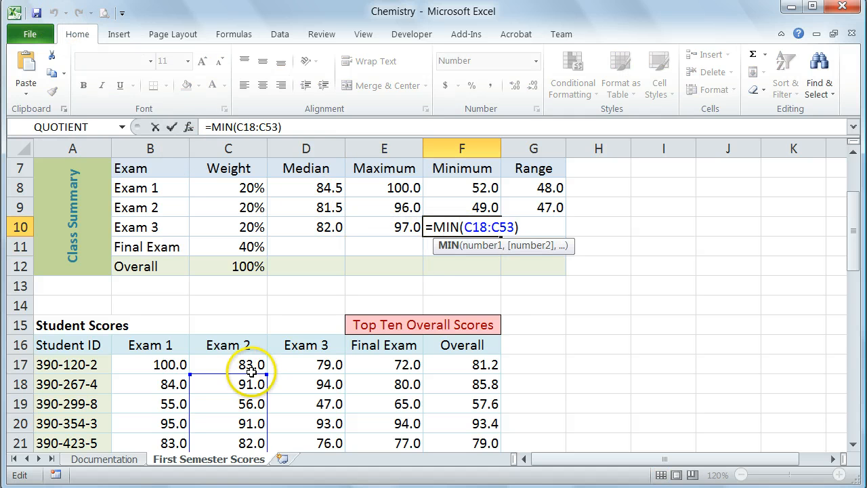
left_click(306, 364)
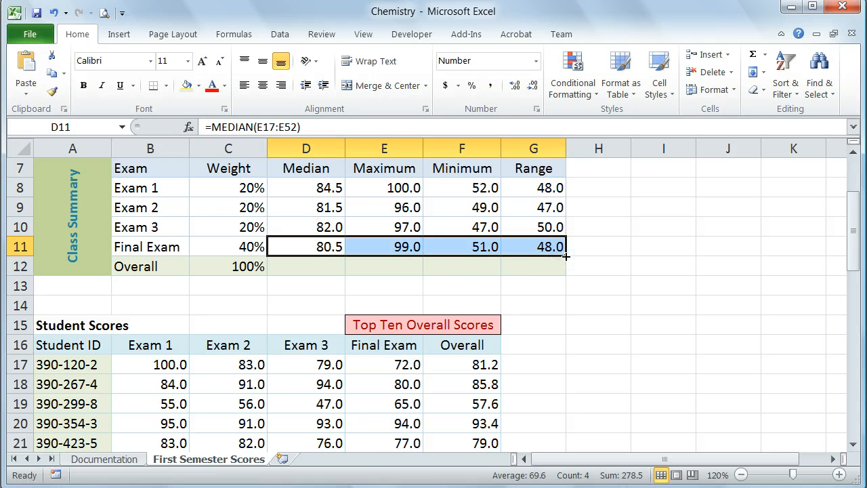
Fill the Final Exam formulas into the Overall row, repoint them at F17:F52 and check the fill colour
left_click_drag(567, 256, 567, 273)
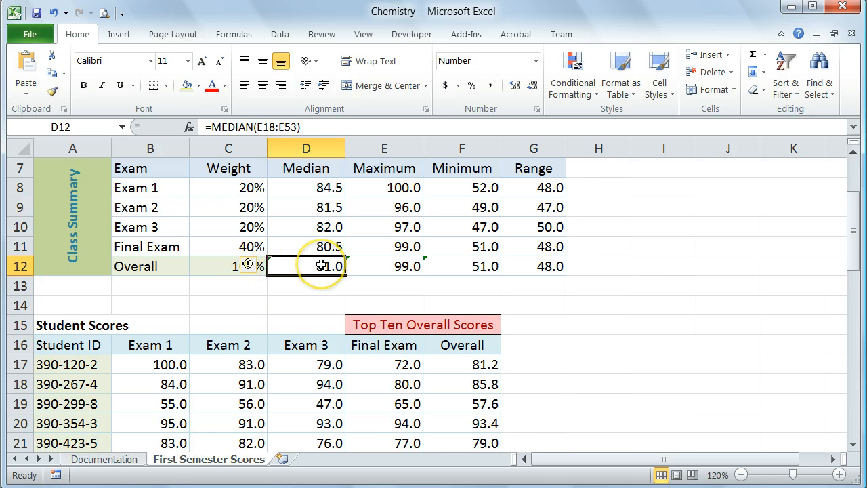
double_click(306, 265)
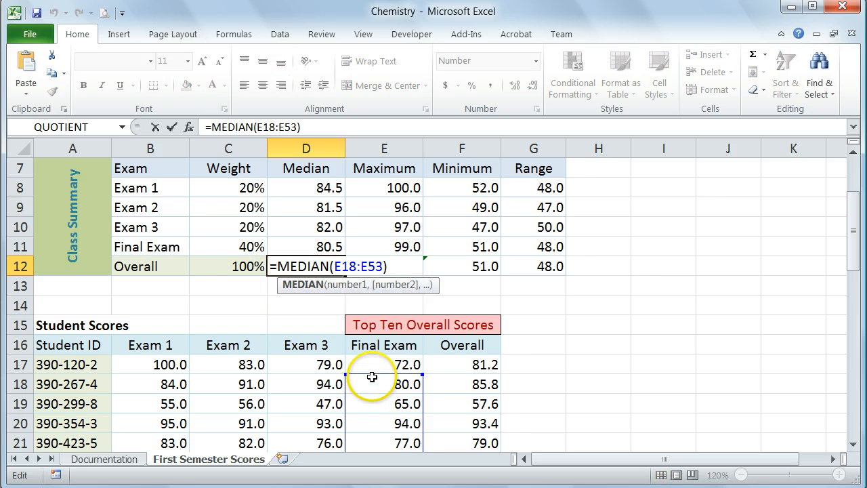
left_click(461, 364)
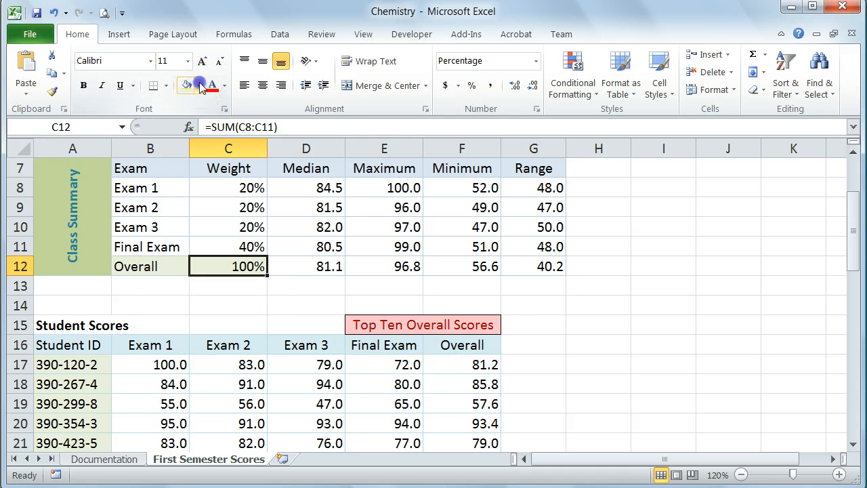
left_click(198, 85)
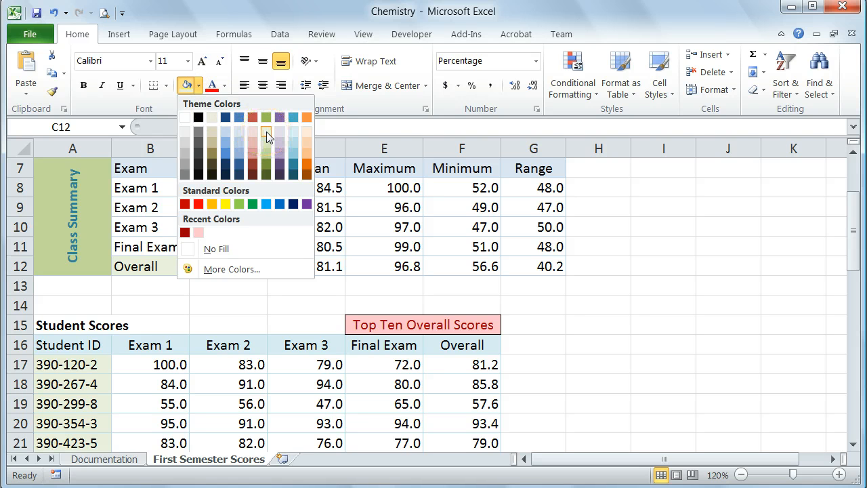
mouse_move(265, 136)
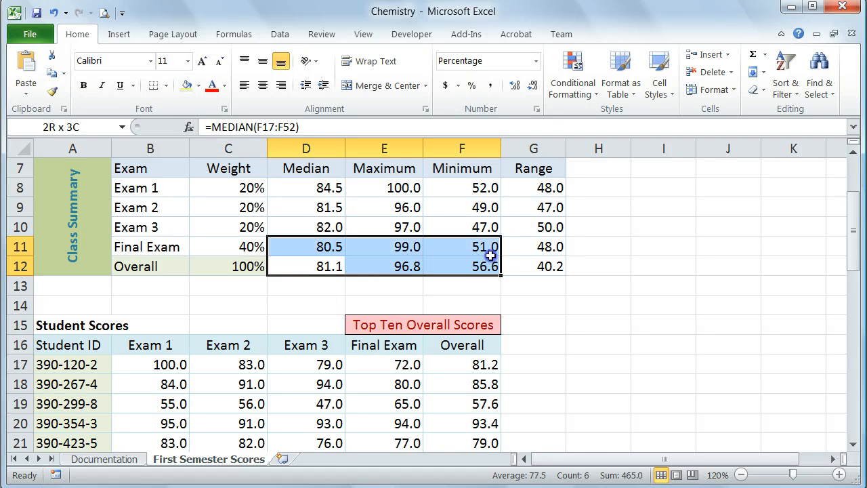
left_click(197, 86)
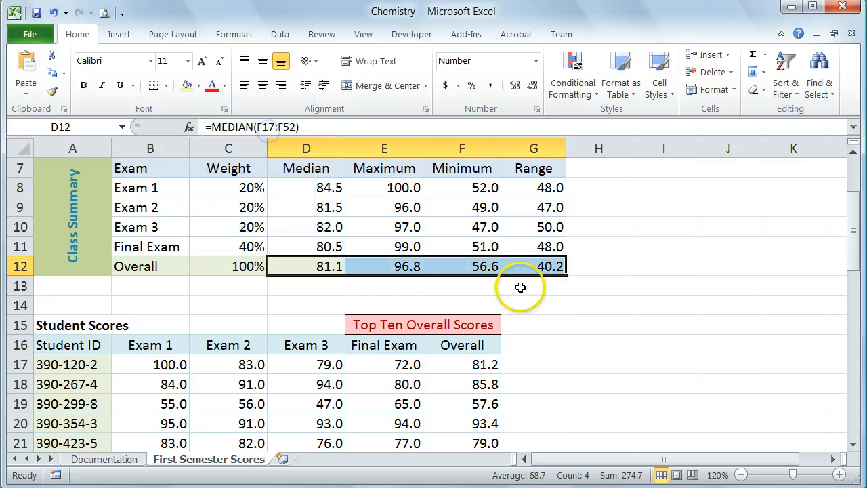
left_click(533, 304)
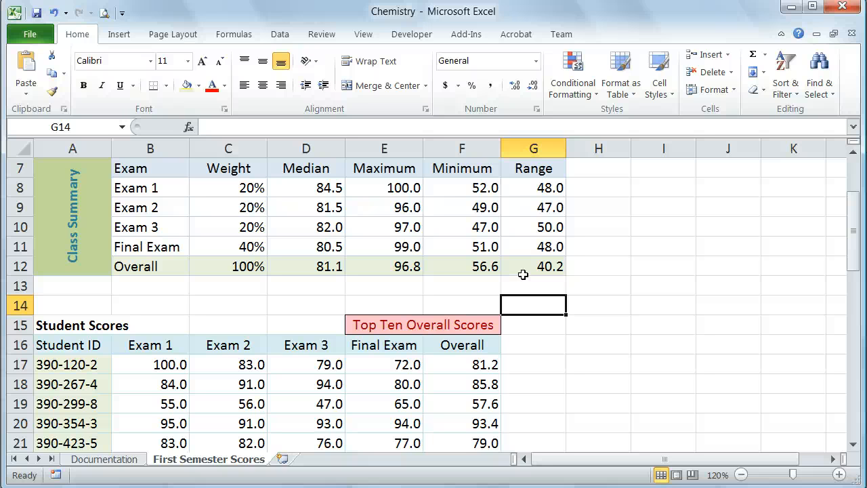
Apply a Top 10 Items rule with light red fill and dark red text to the Overall scores F17:F52
scroll("down", 3)
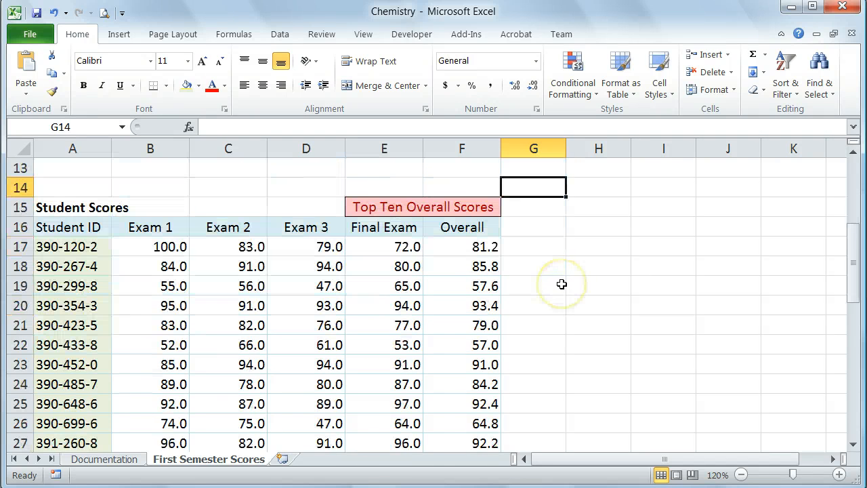
left_click(461, 246)
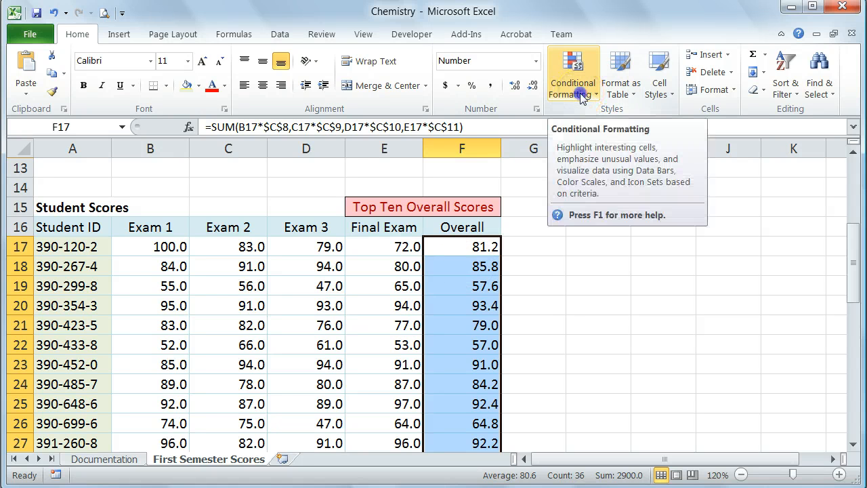
left_click(572, 75)
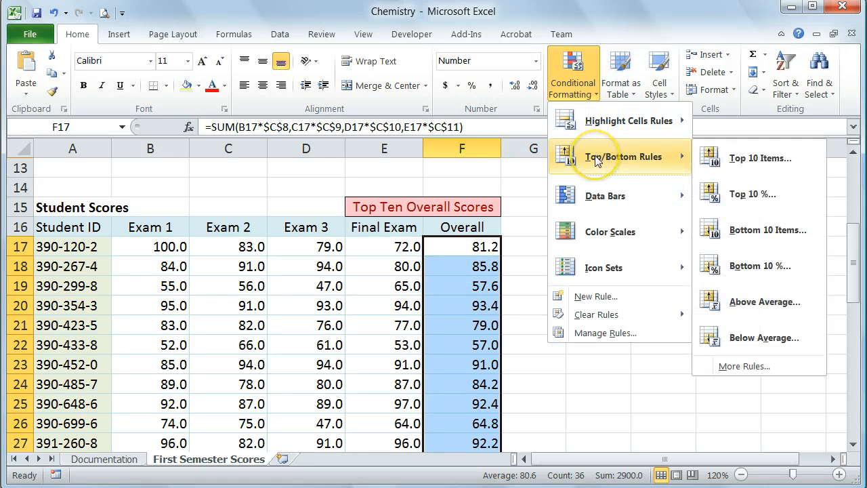
mouse_move(759, 158)
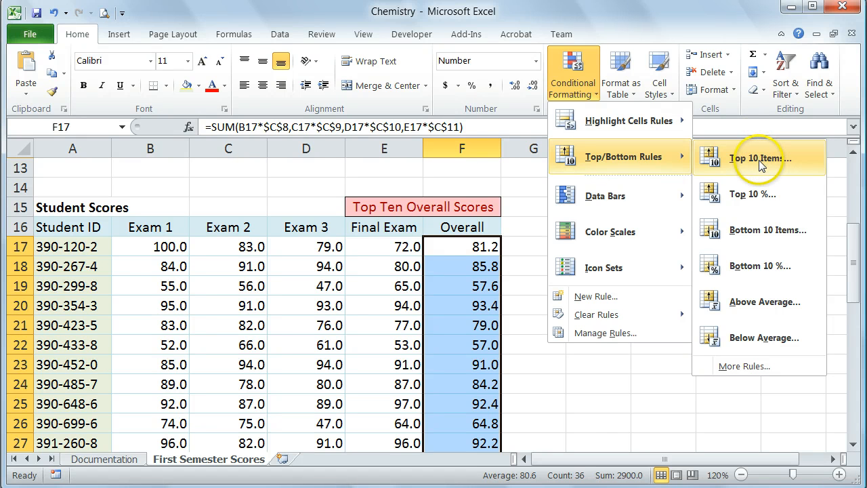
left_click(754, 157)
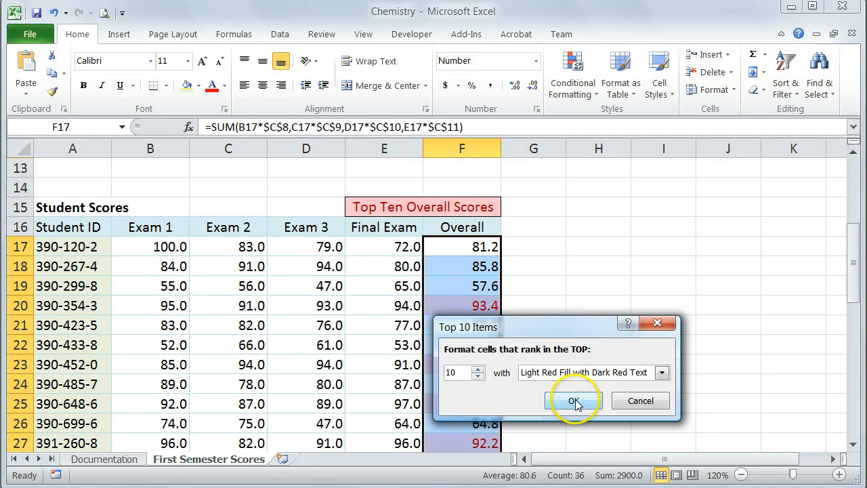
left_click(573, 401)
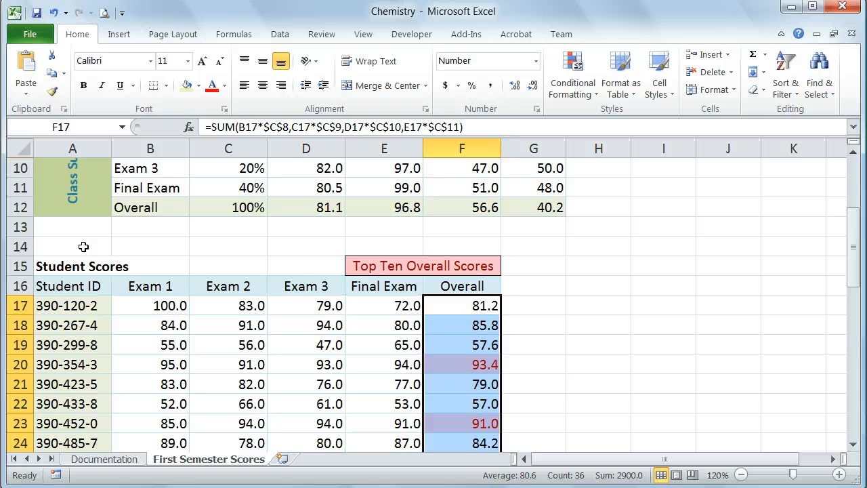
Insert a manual page break above row 14 from cell A14 via Page Layout > Breaks
left_click(73, 246)
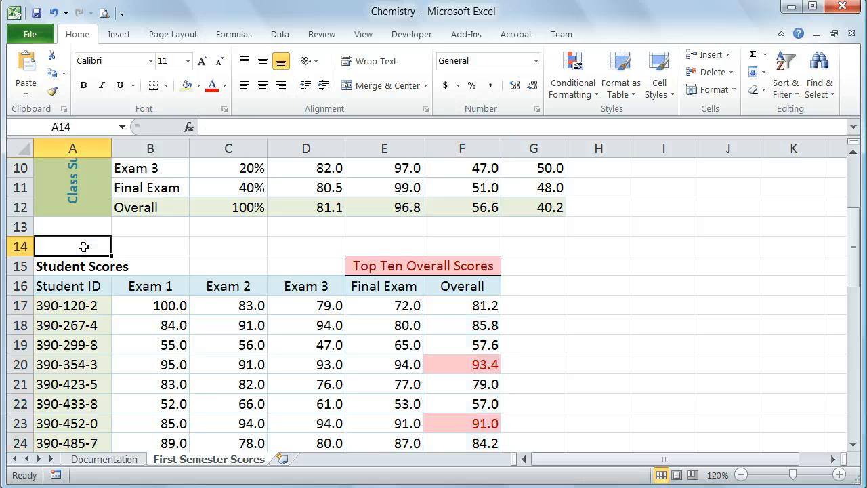
left_click(172, 34)
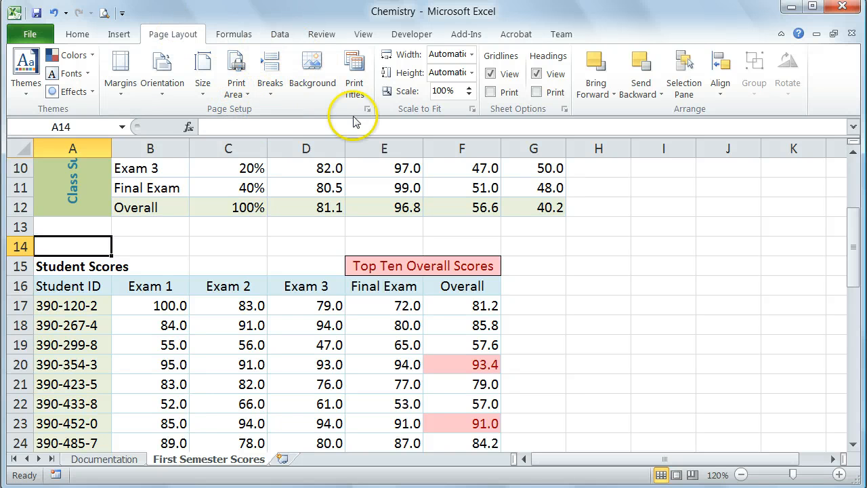
left_click(270, 70)
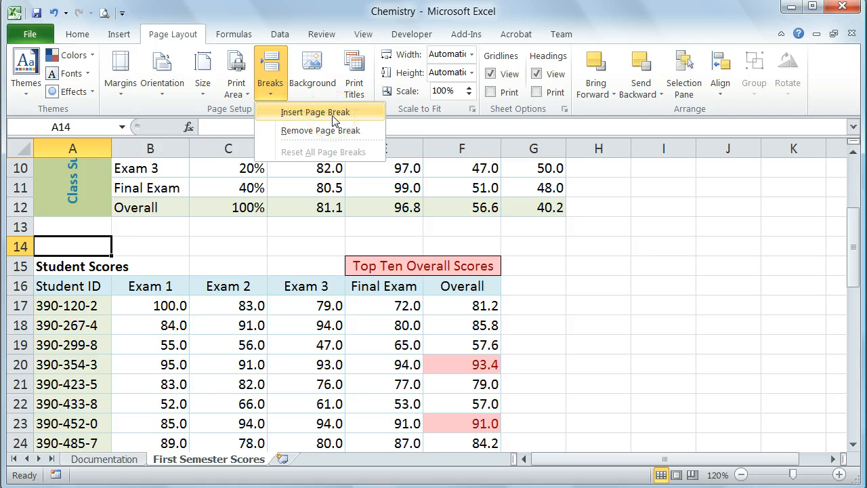
left_click(314, 111)
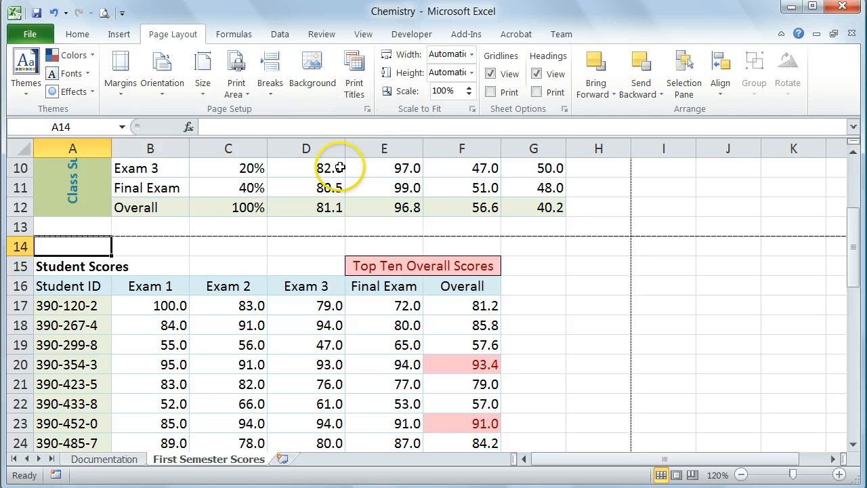
mouse_move(474, 225)
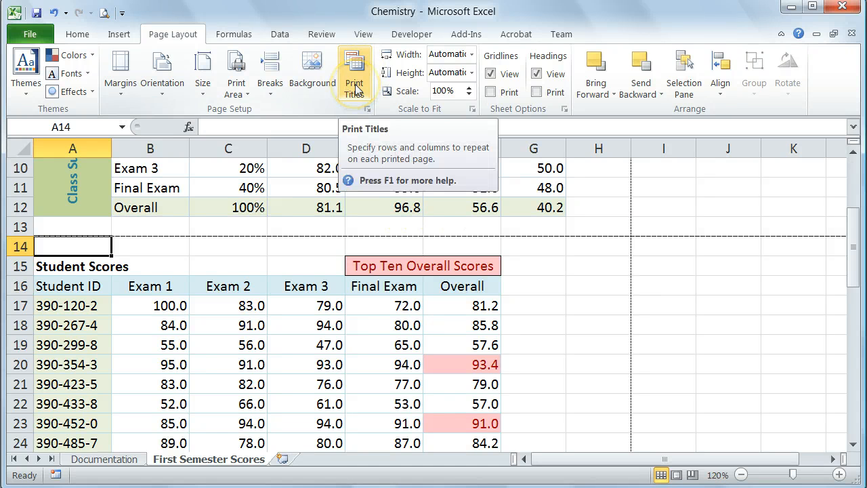
Set Print Titles rows to repeat at top to $1:$3, then show the print preview
left_click(354, 74)
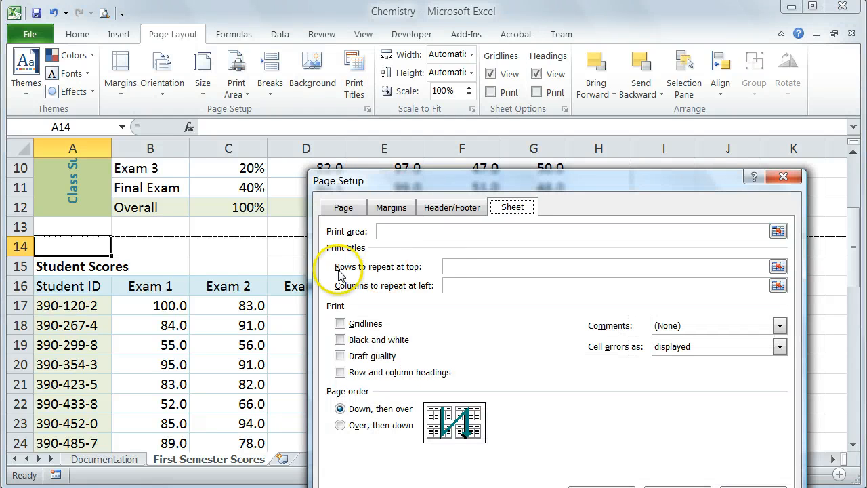
mouse_move(416, 271)
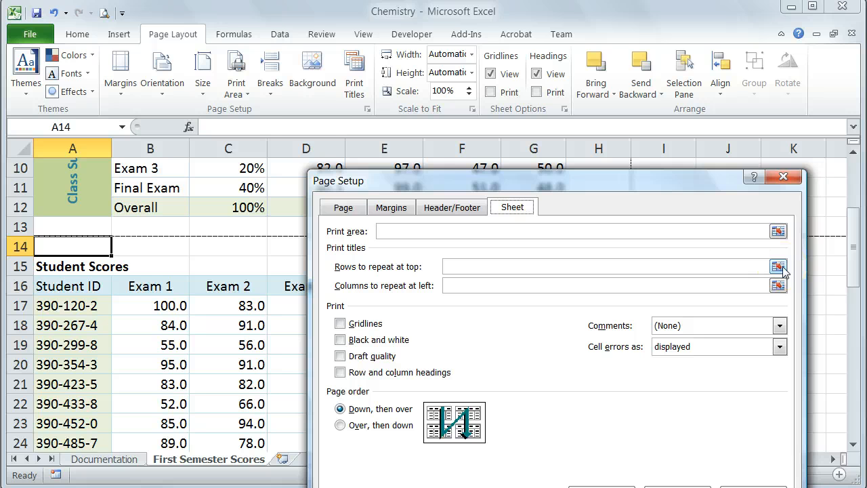
left_click(778, 266)
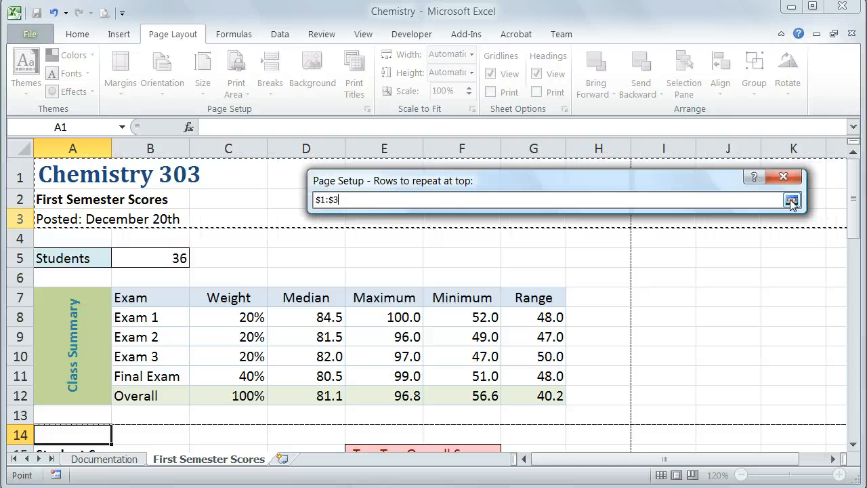
left_click(791, 201)
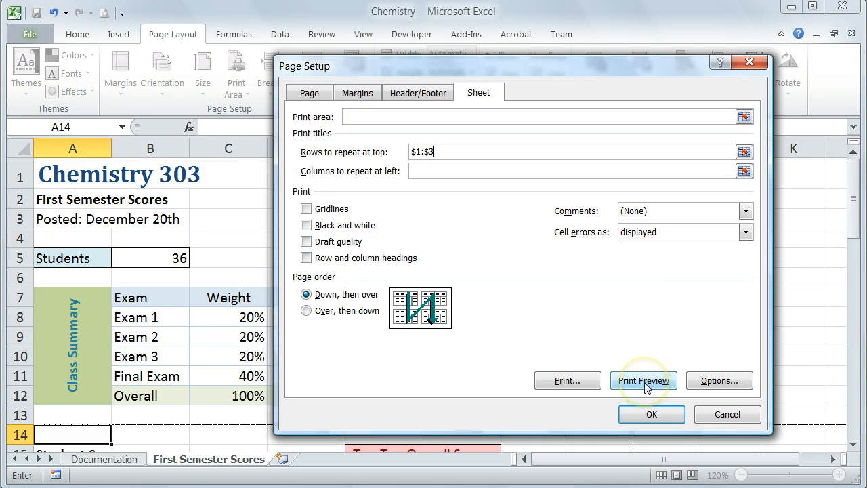
left_click(642, 380)
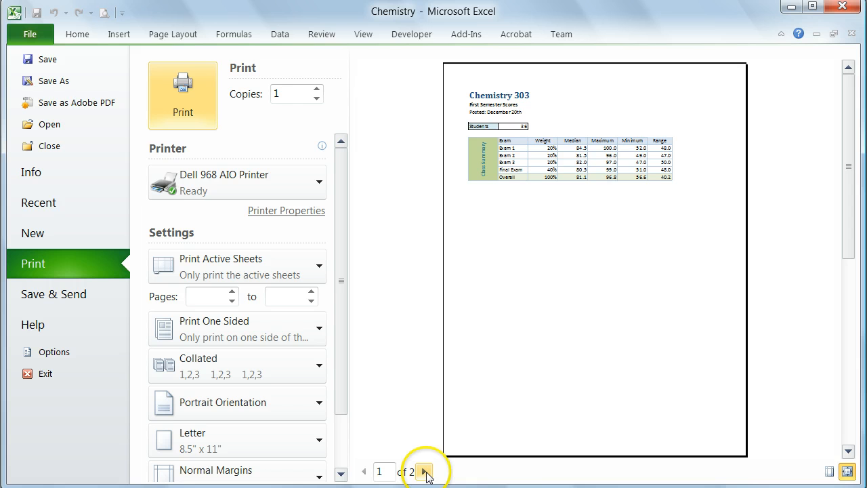
View preview page 2 with the repeated Chemistry 303 title rows, then return to the worksheet via Home
left_click(426, 472)
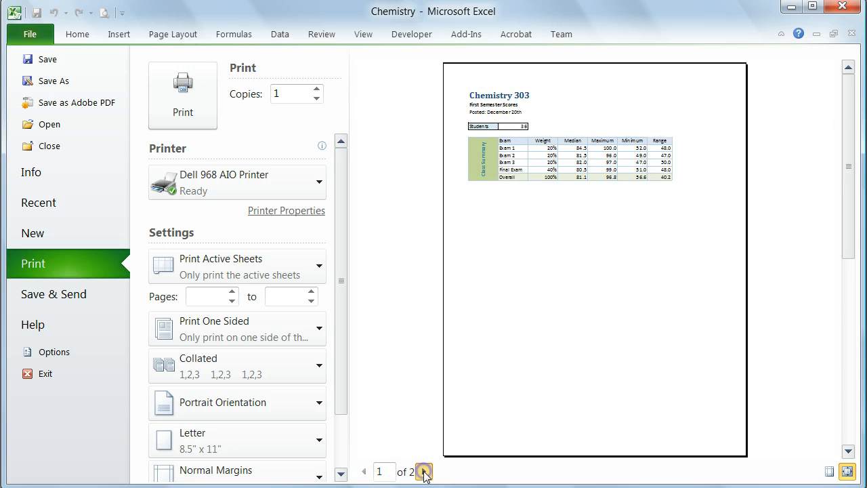
left_click(423, 471)
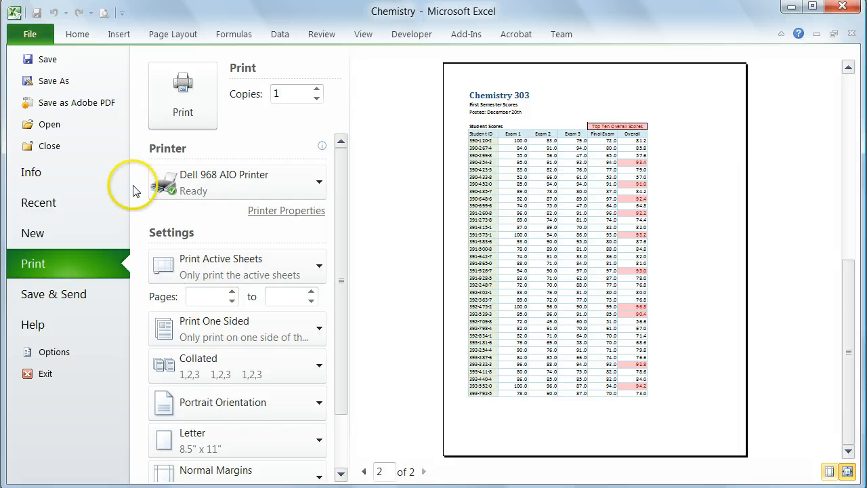
left_click(78, 34)
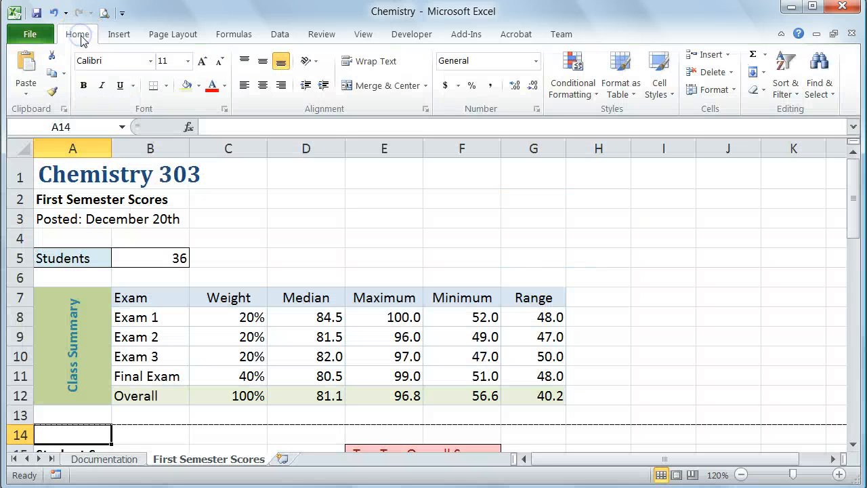